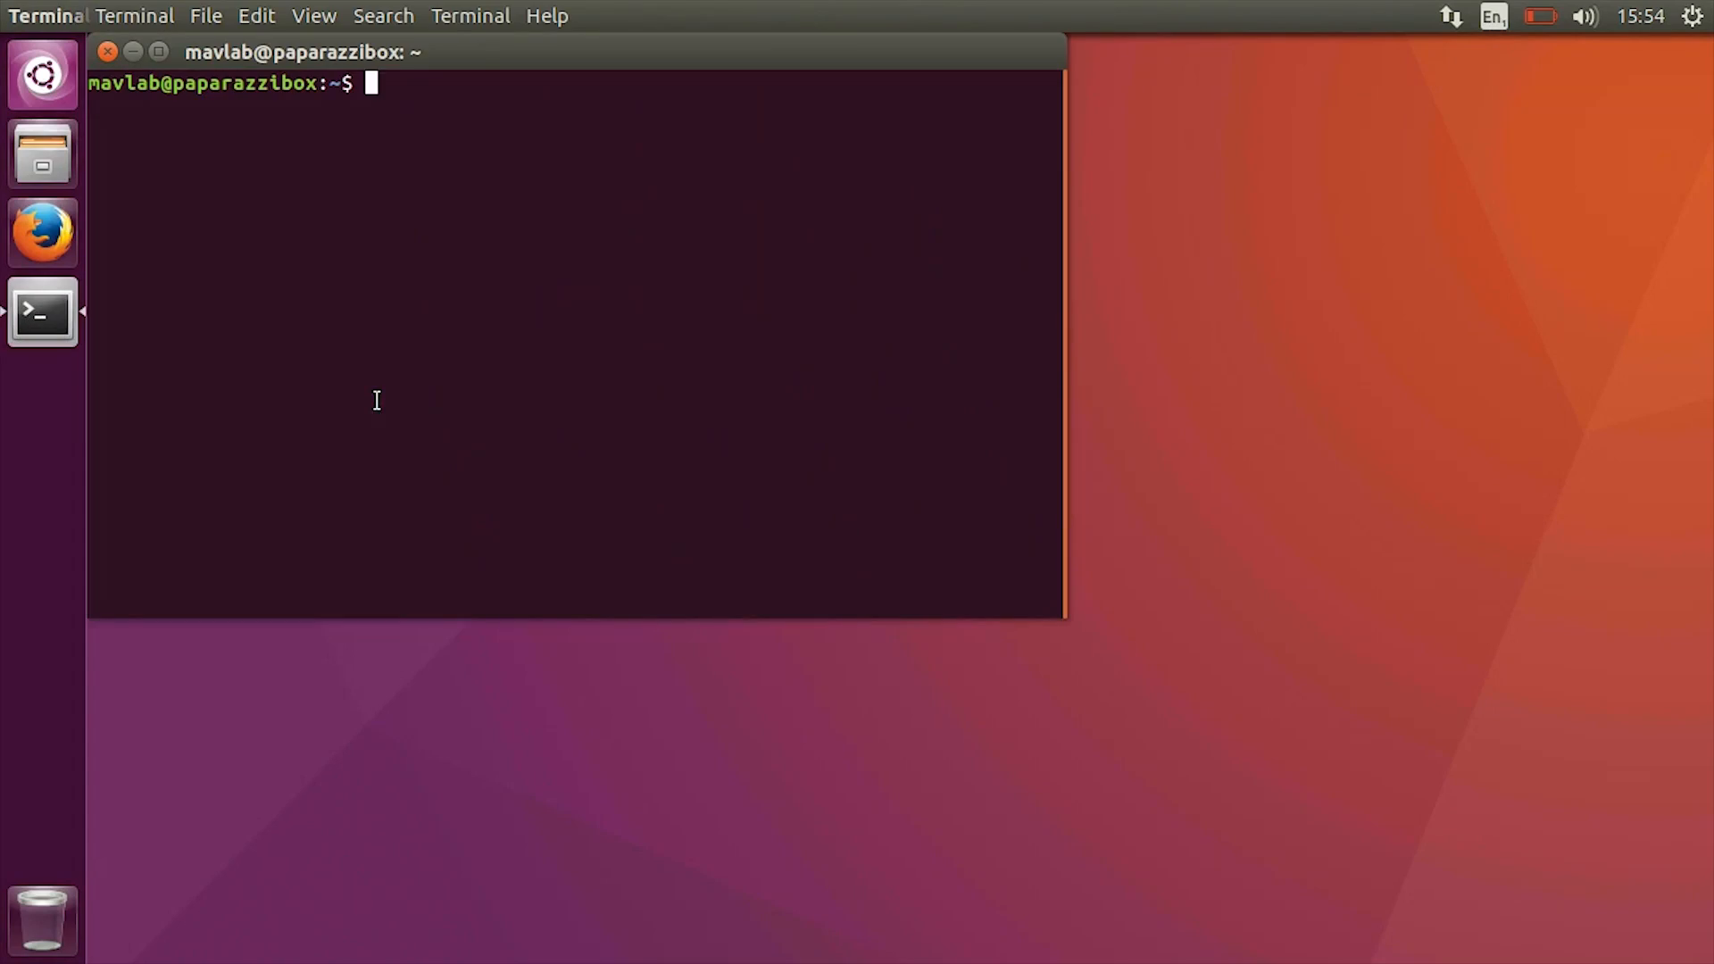
# - Install jstest-gtk via sudo apt install and run jstest to list joystick devices
pyautogui.write('sudo apt install')
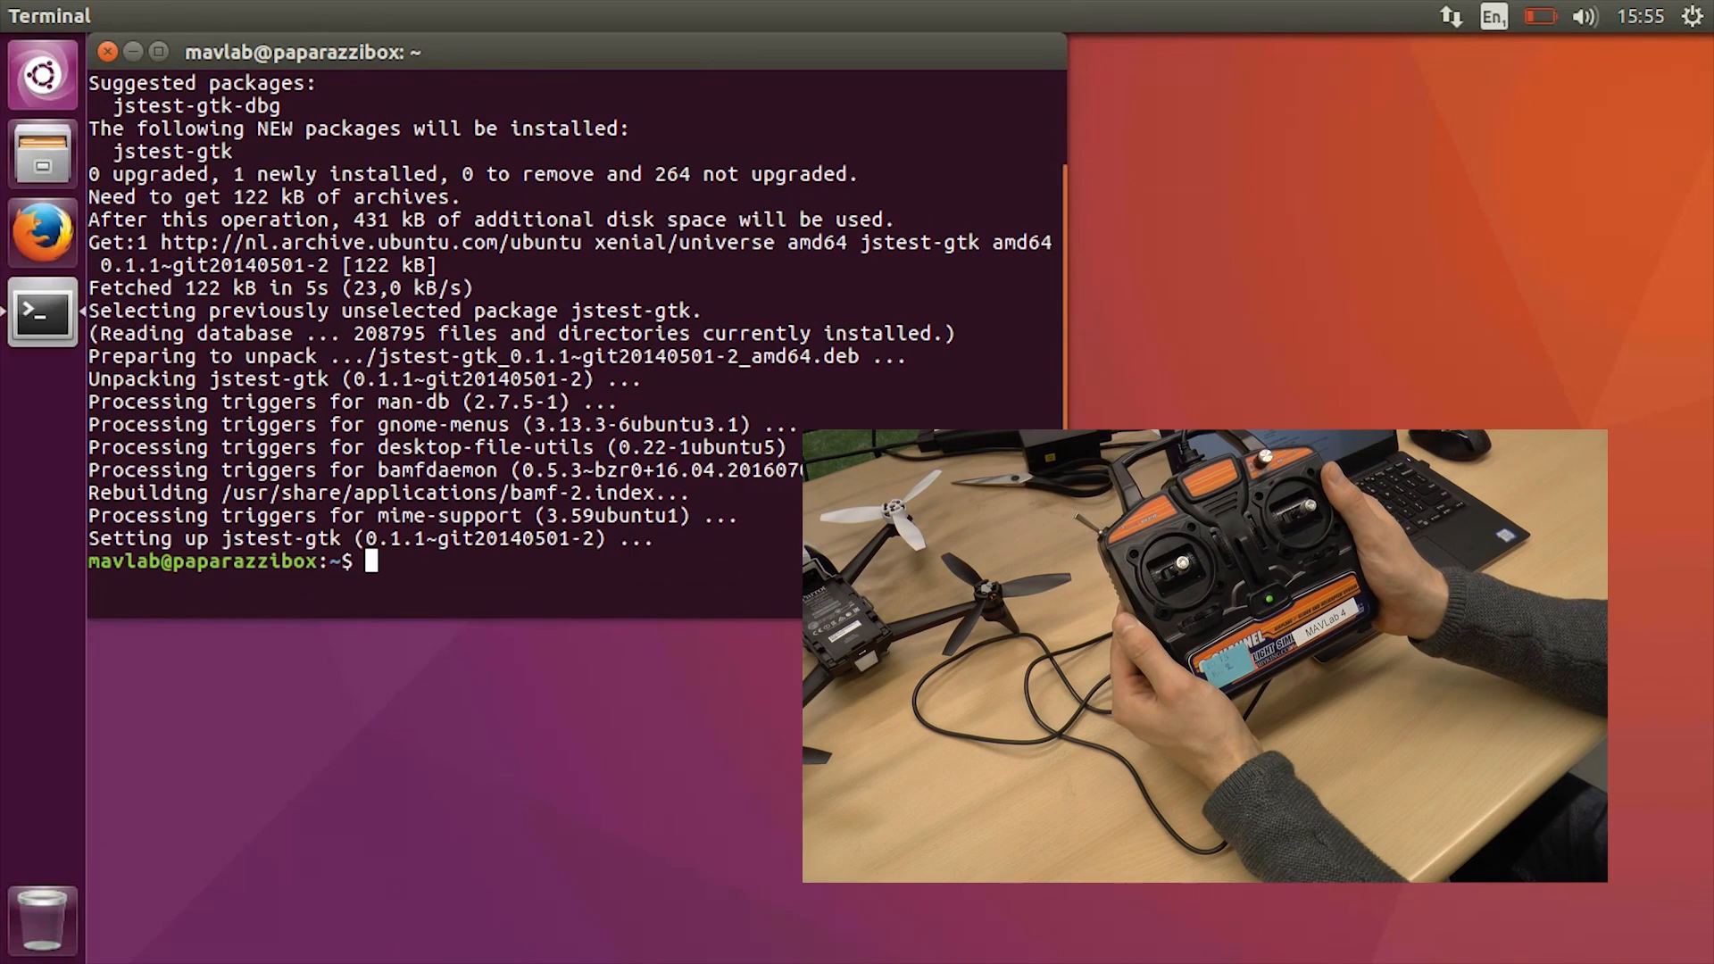
pyautogui.write('jstest-gtk')
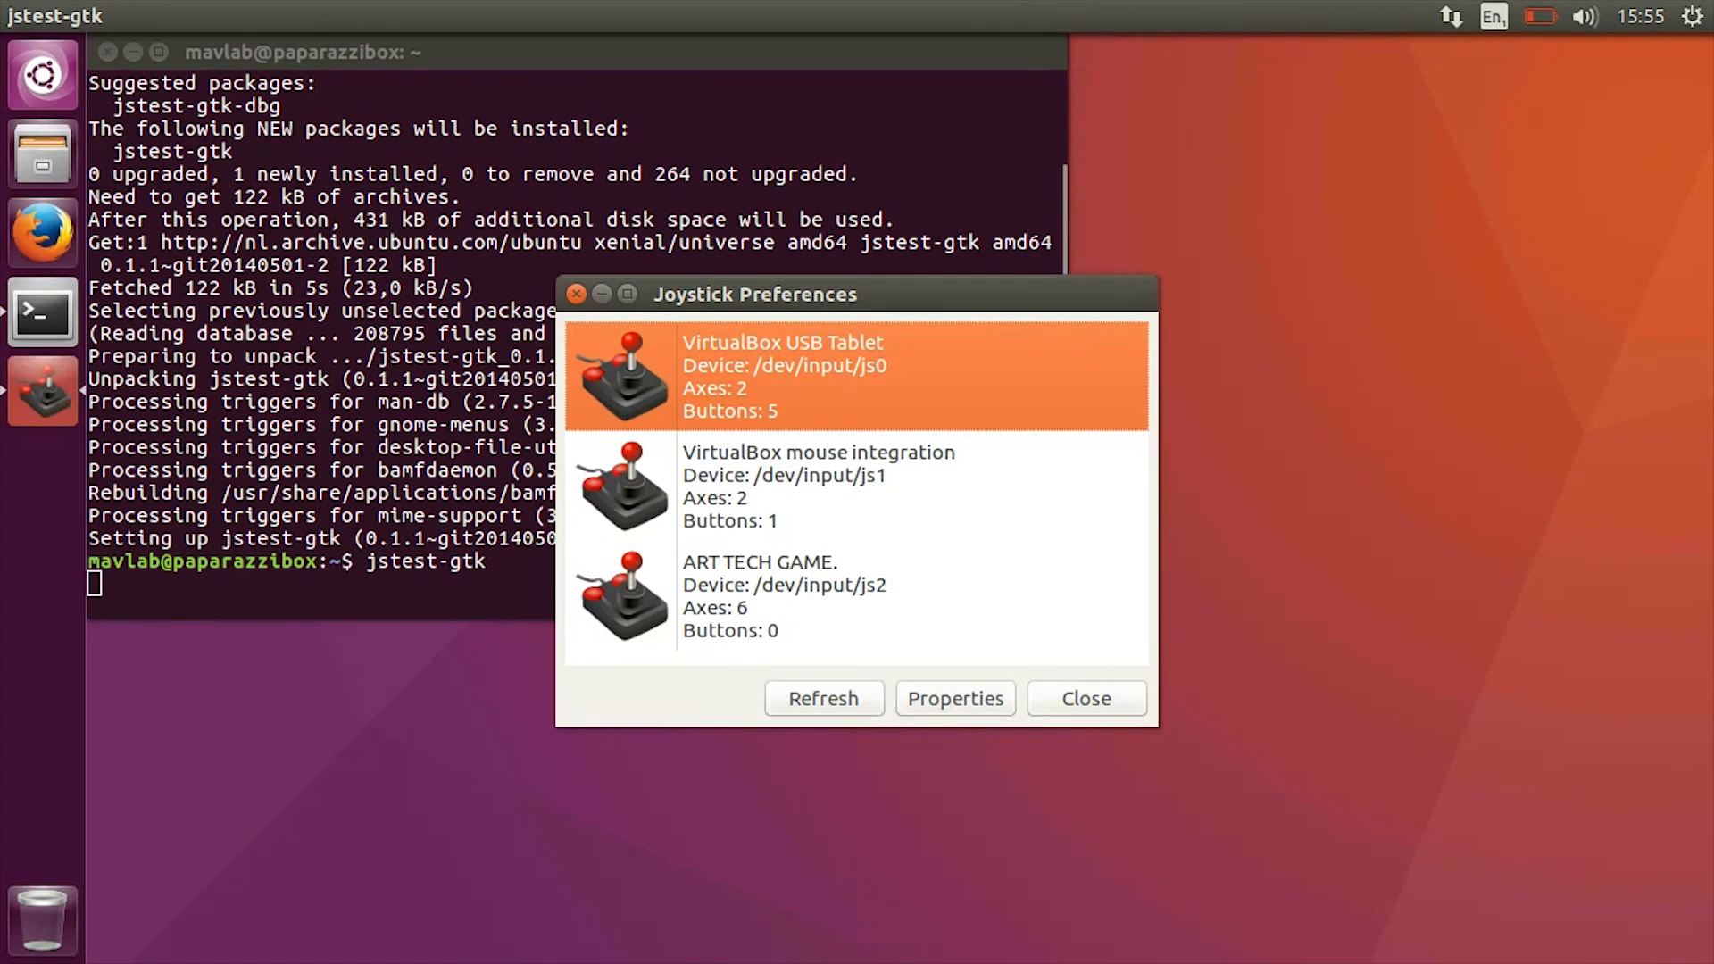
pyautogui.moveTo(714, 609)
pyautogui.write('cd Documents/')
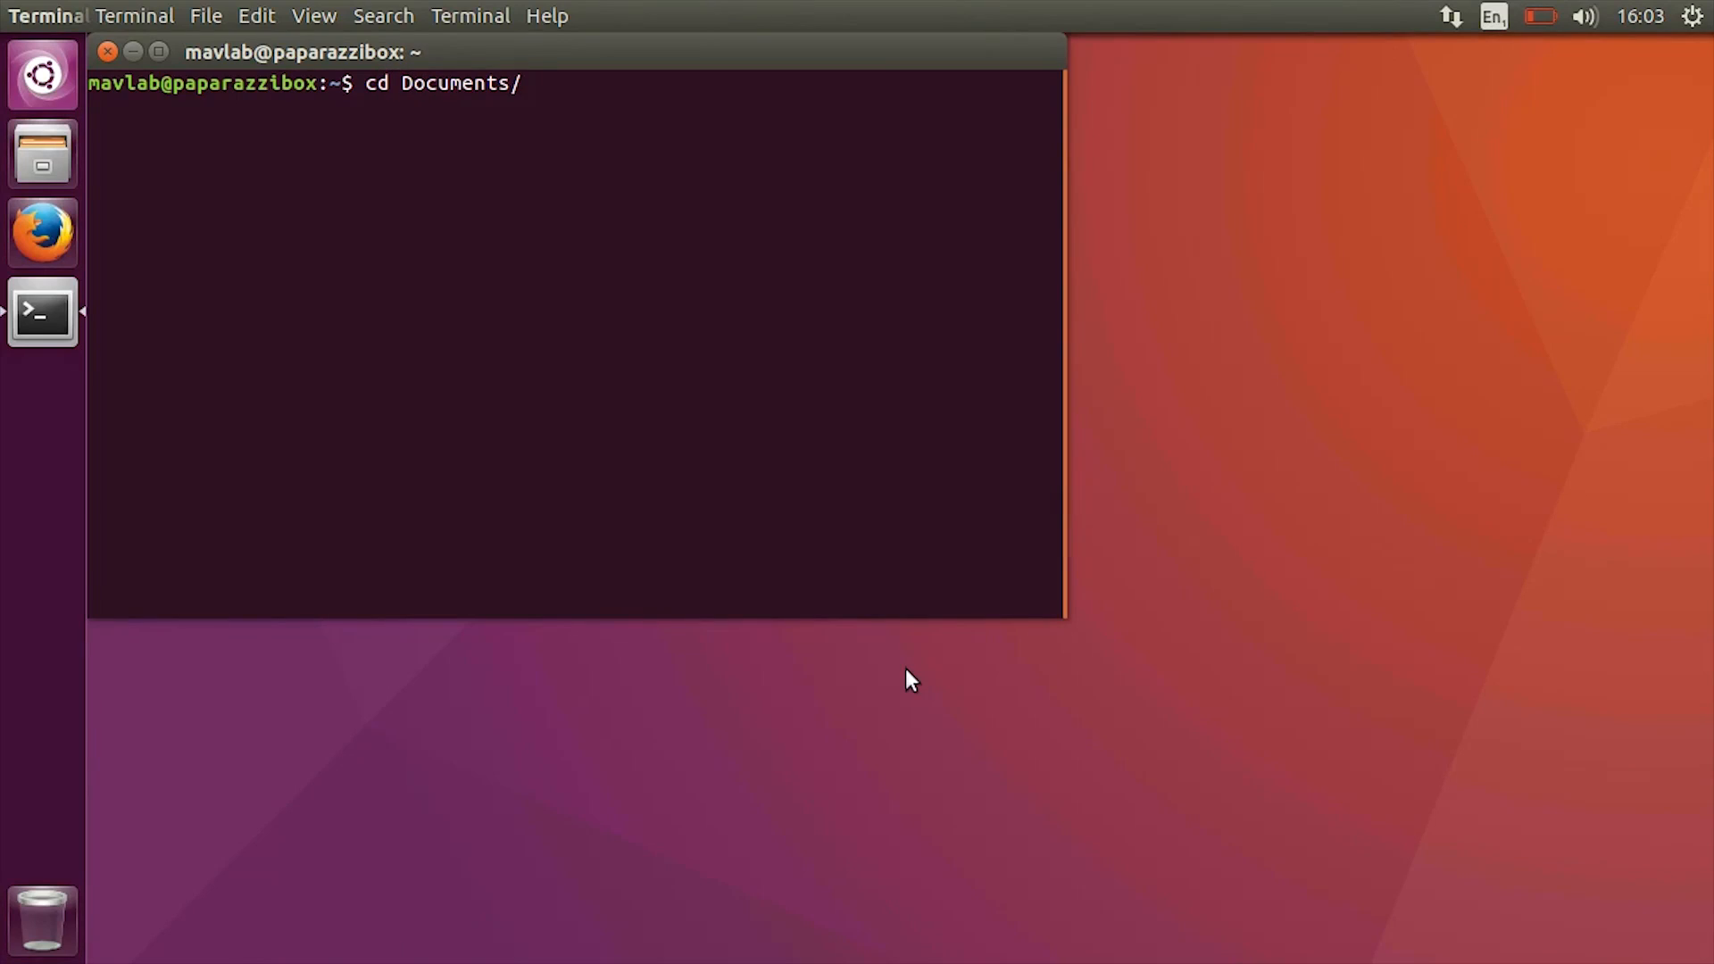
# - Run start.py from Documents/paparazzi and launch the TUDELFT configuration
pyautogui.write('paparazzi/')
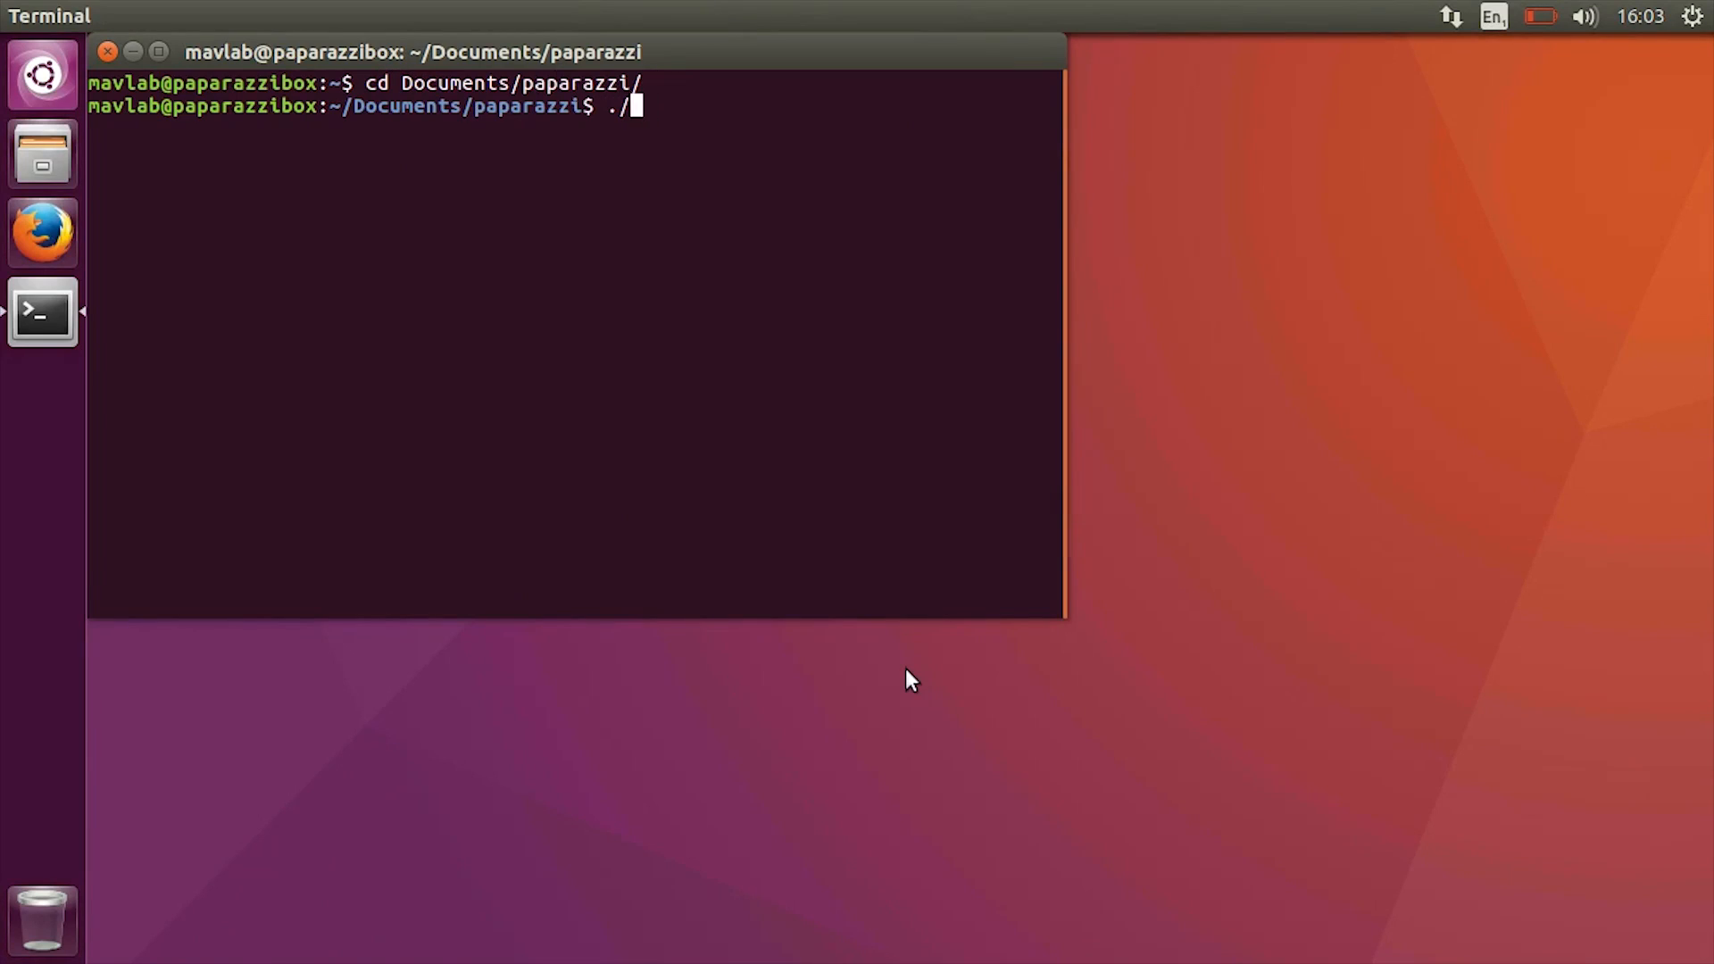
pyautogui.write('start.py')
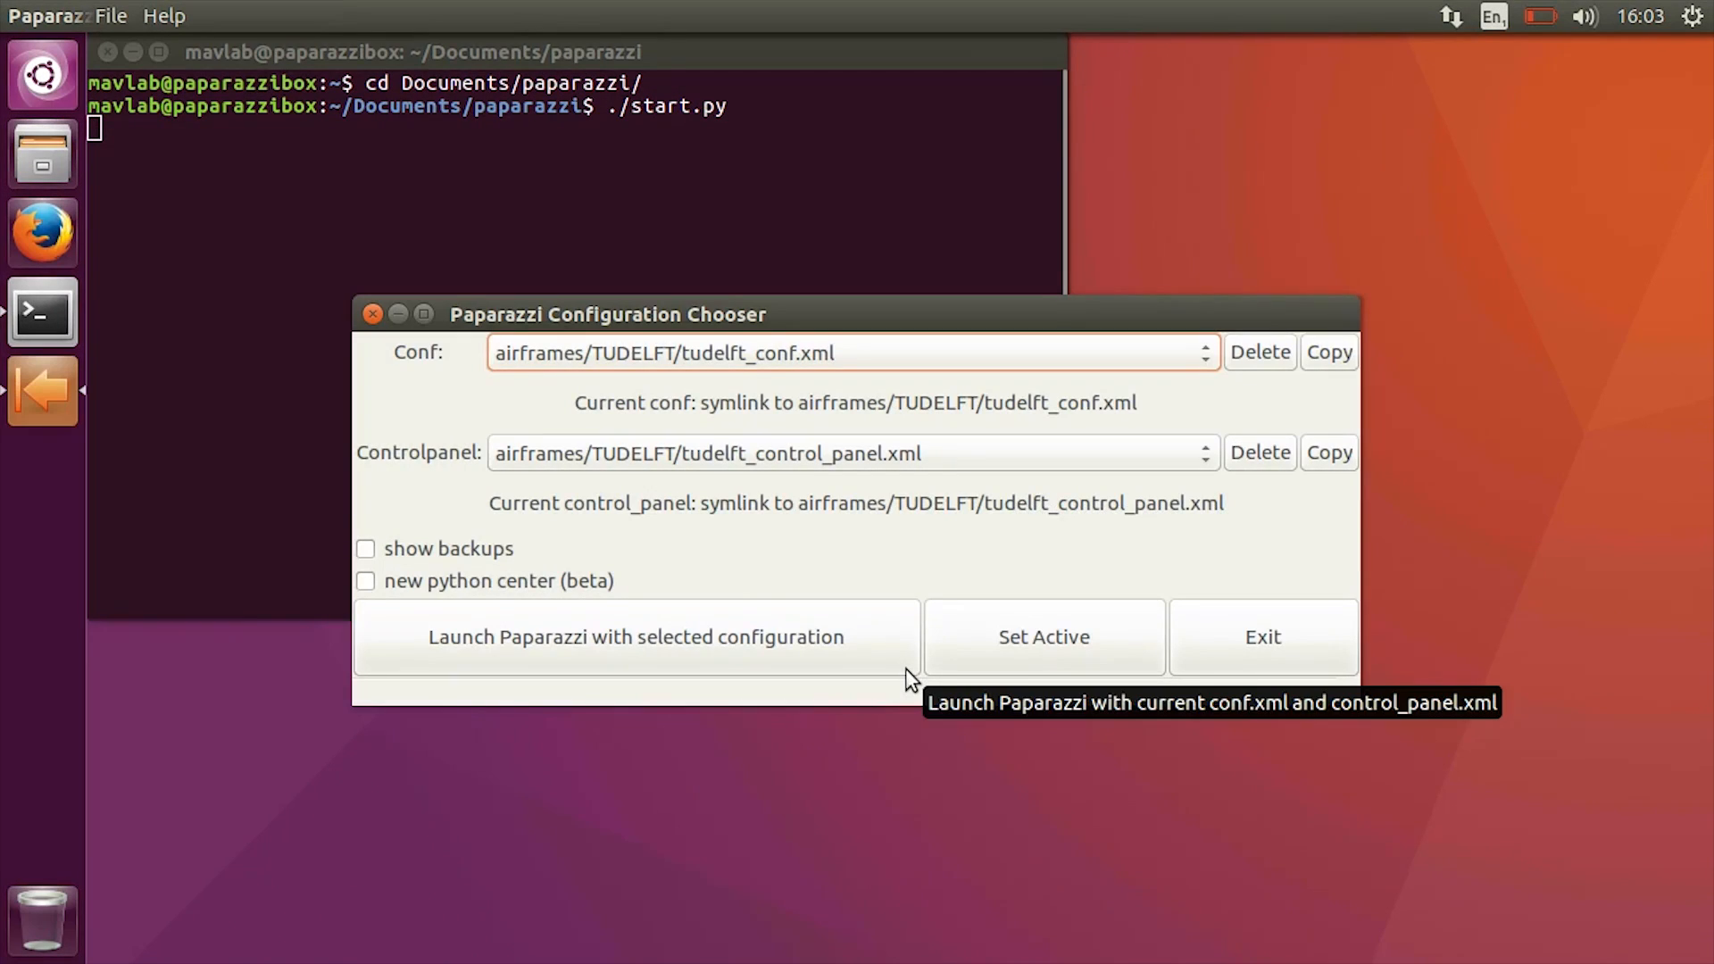
pyautogui.moveTo(760, 366)
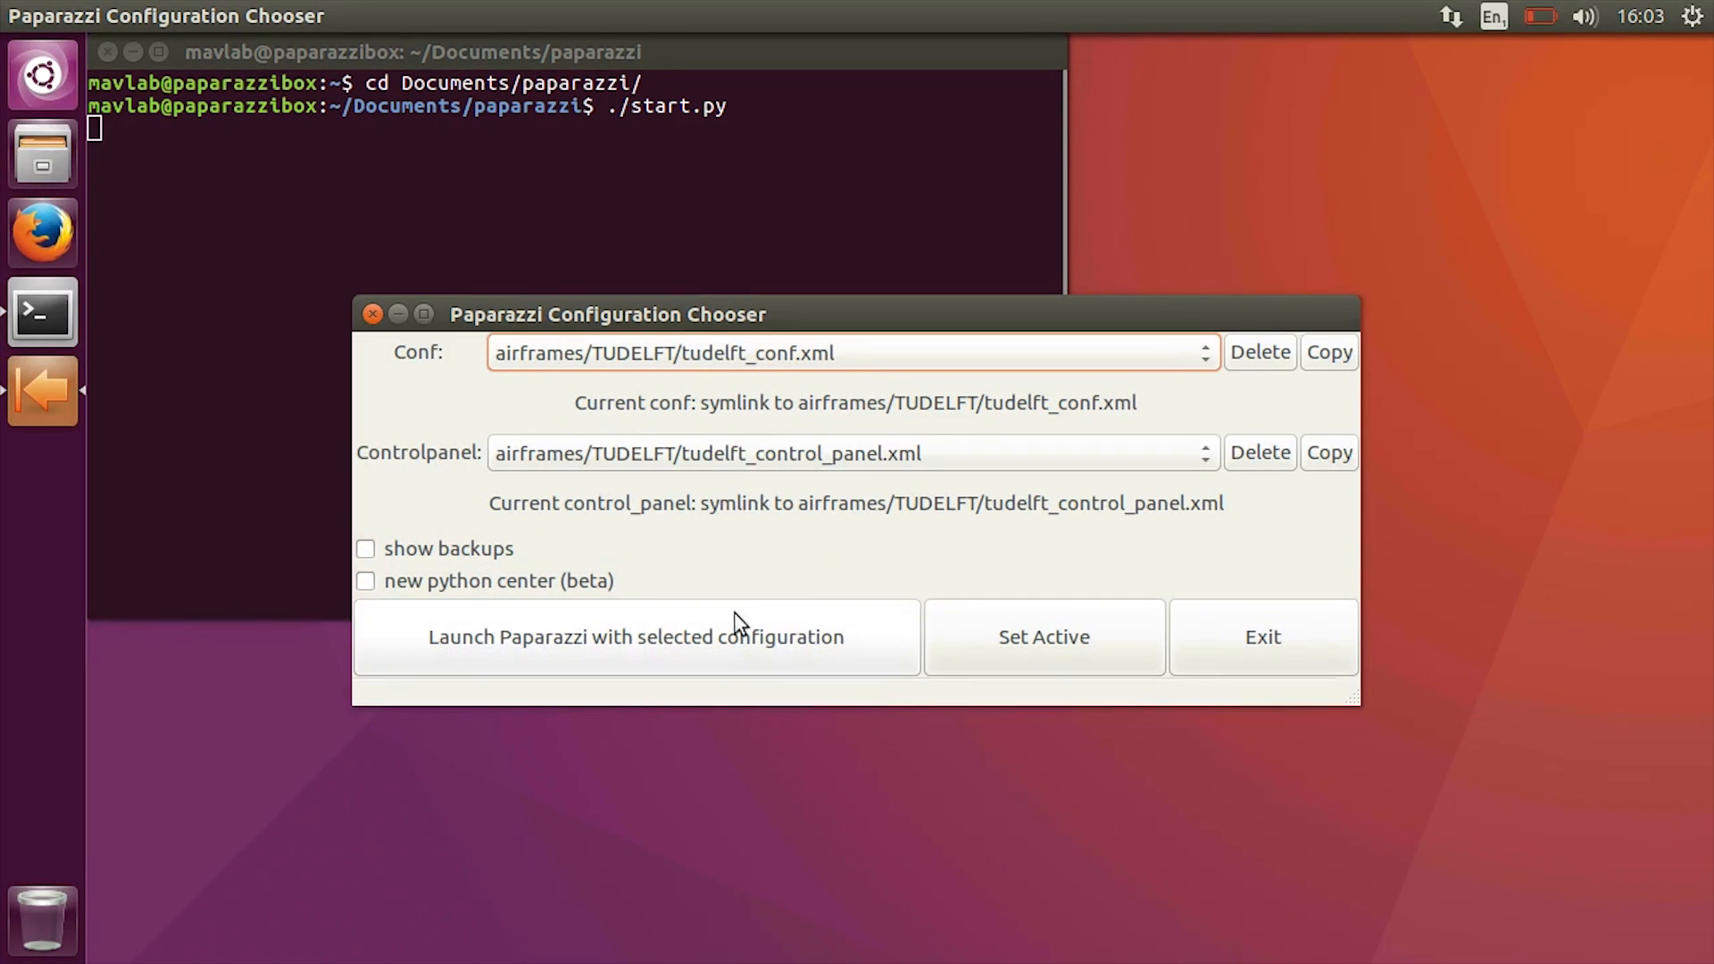
pyautogui.click(637, 637)
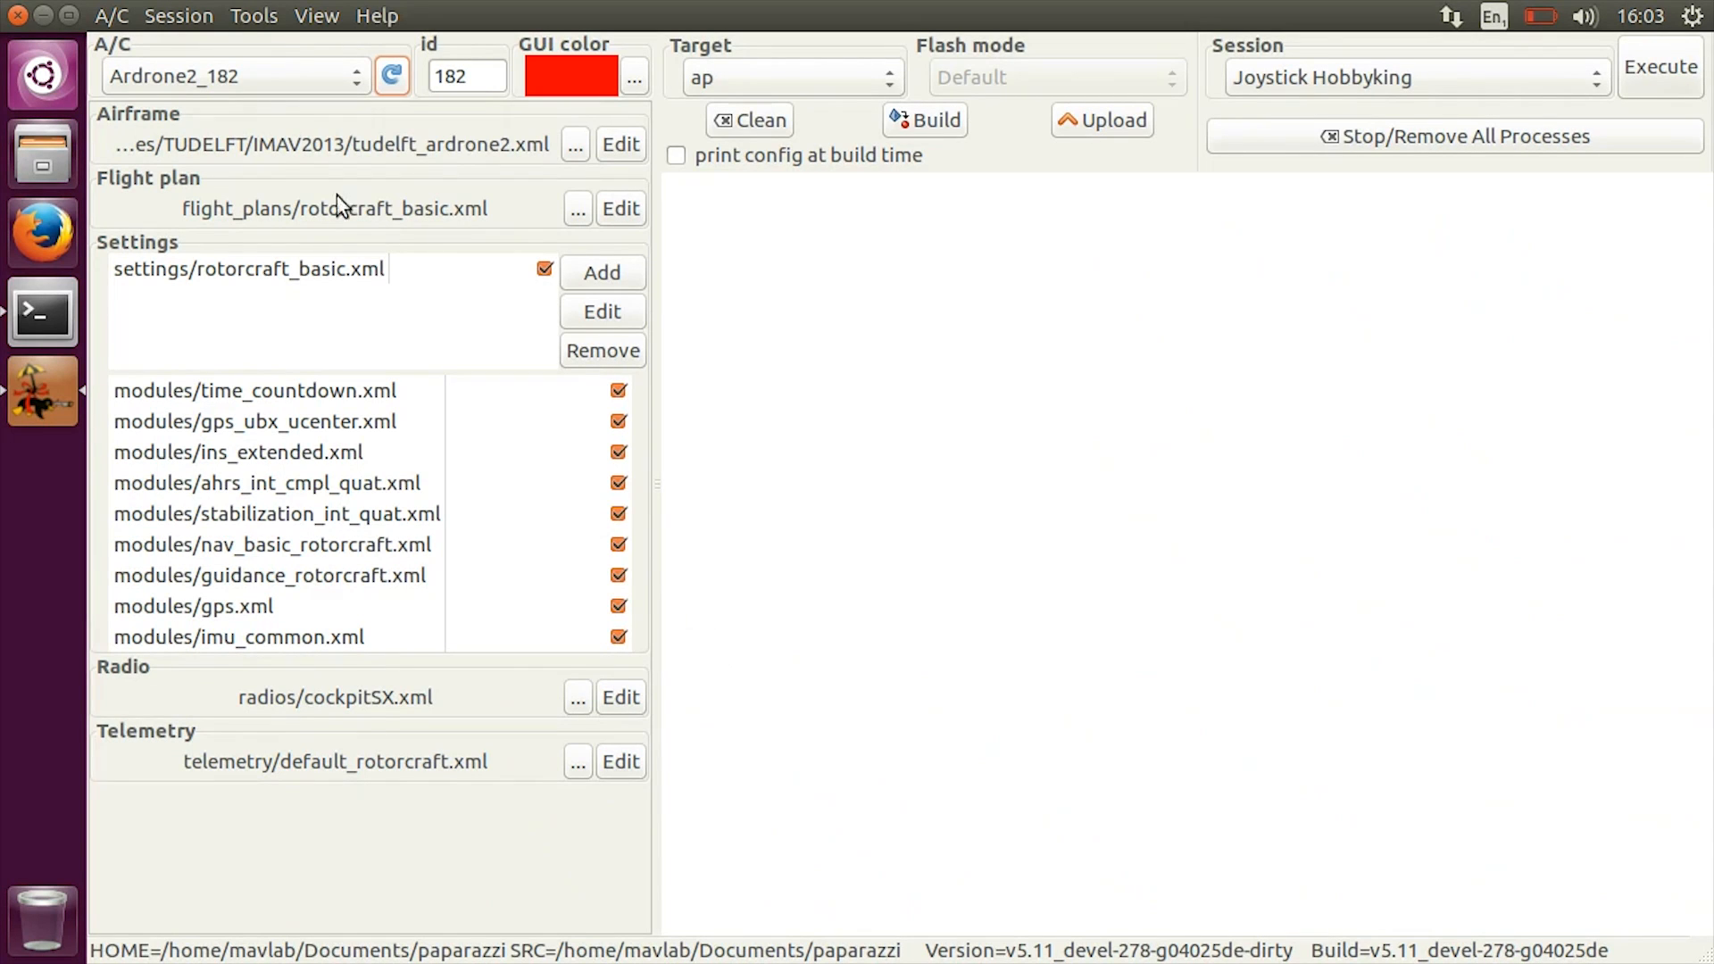
# - Select bebop2_vision, clean its old build, and compile the ap target
pyautogui.click(235, 75)
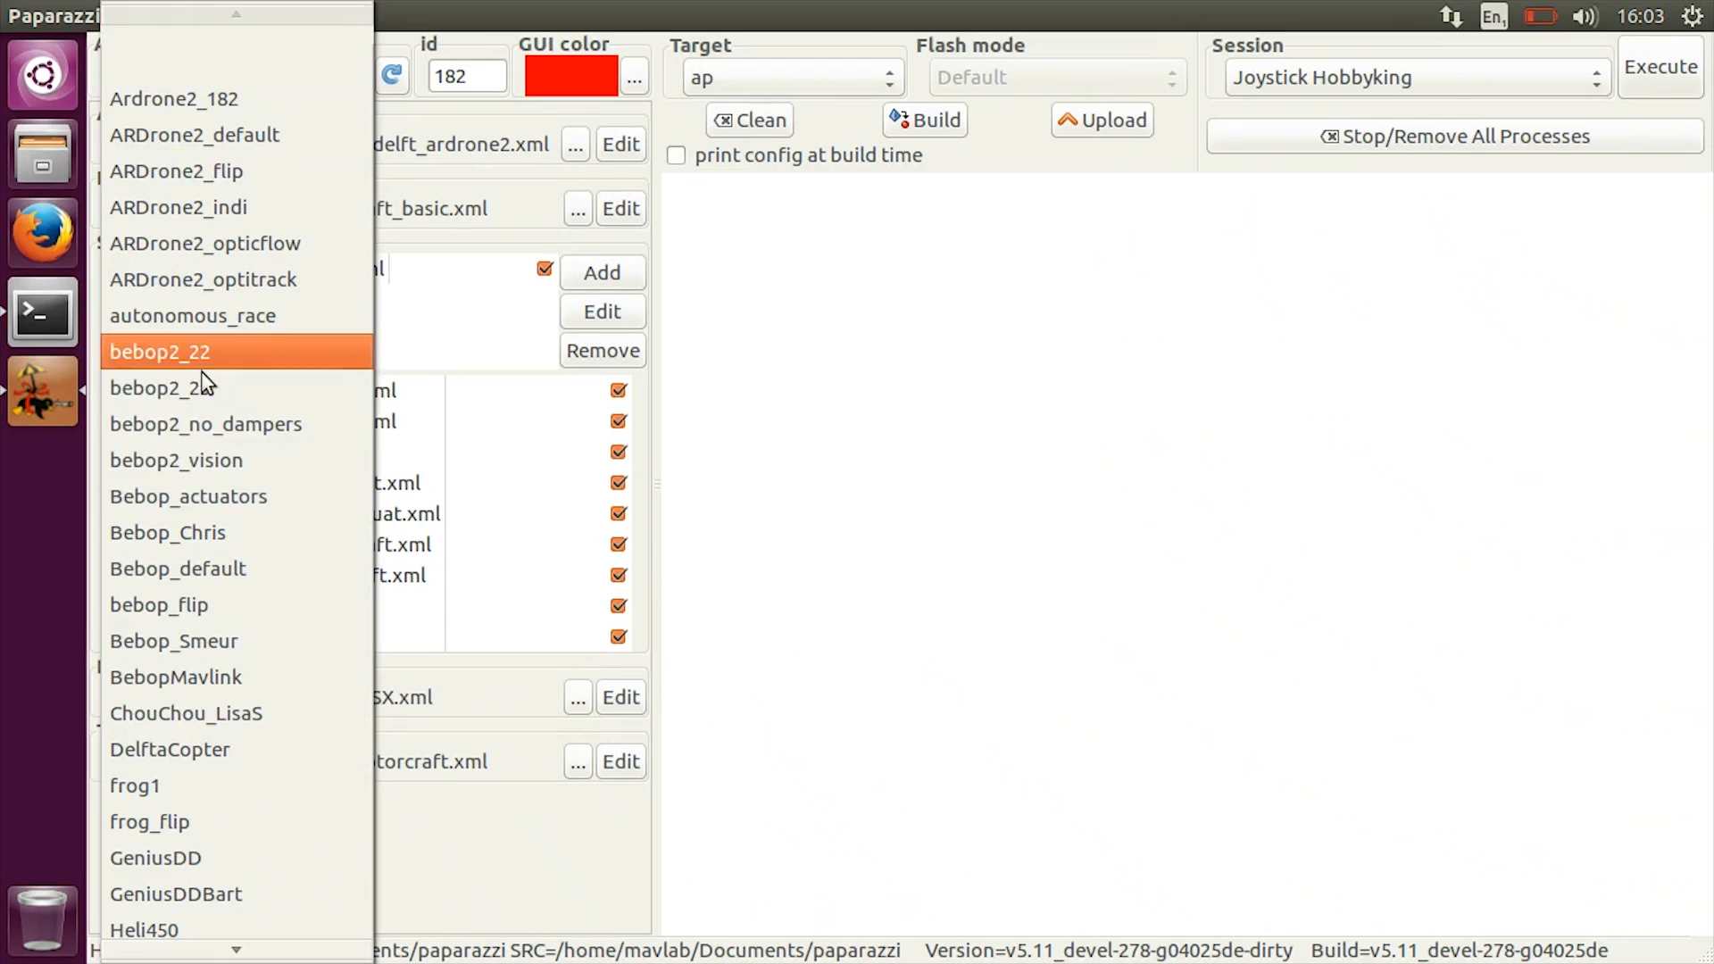
pyautogui.click(175, 459)
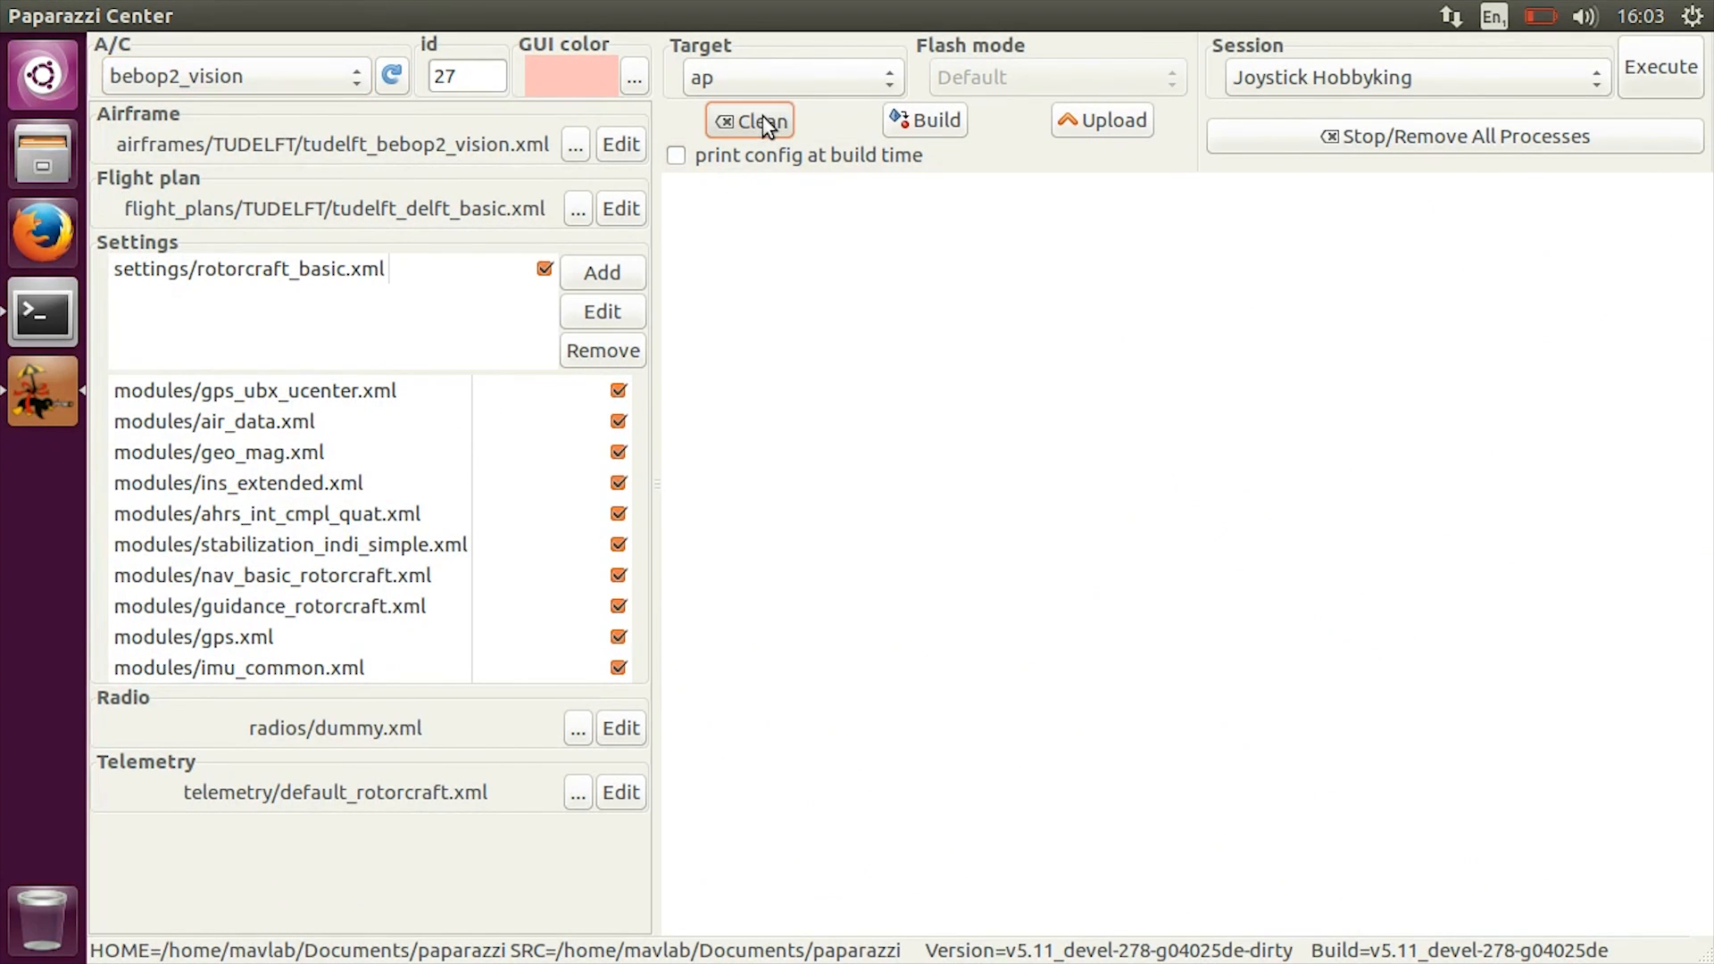
pyautogui.click(751, 120)
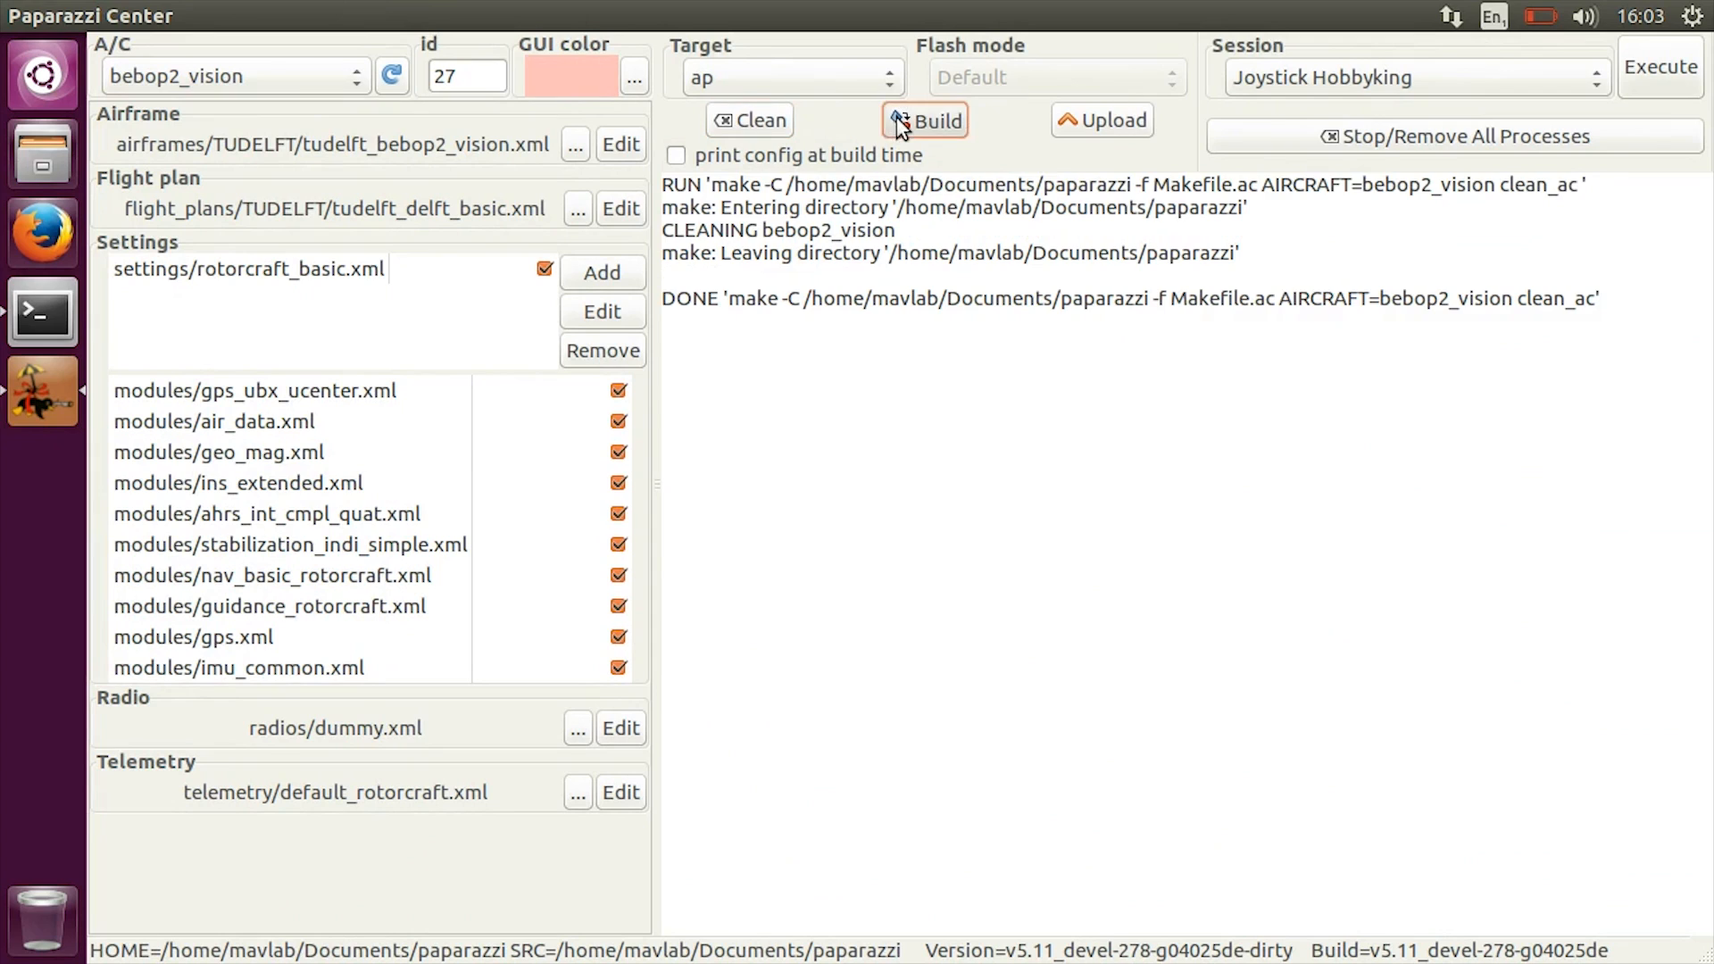
pyautogui.click(925, 120)
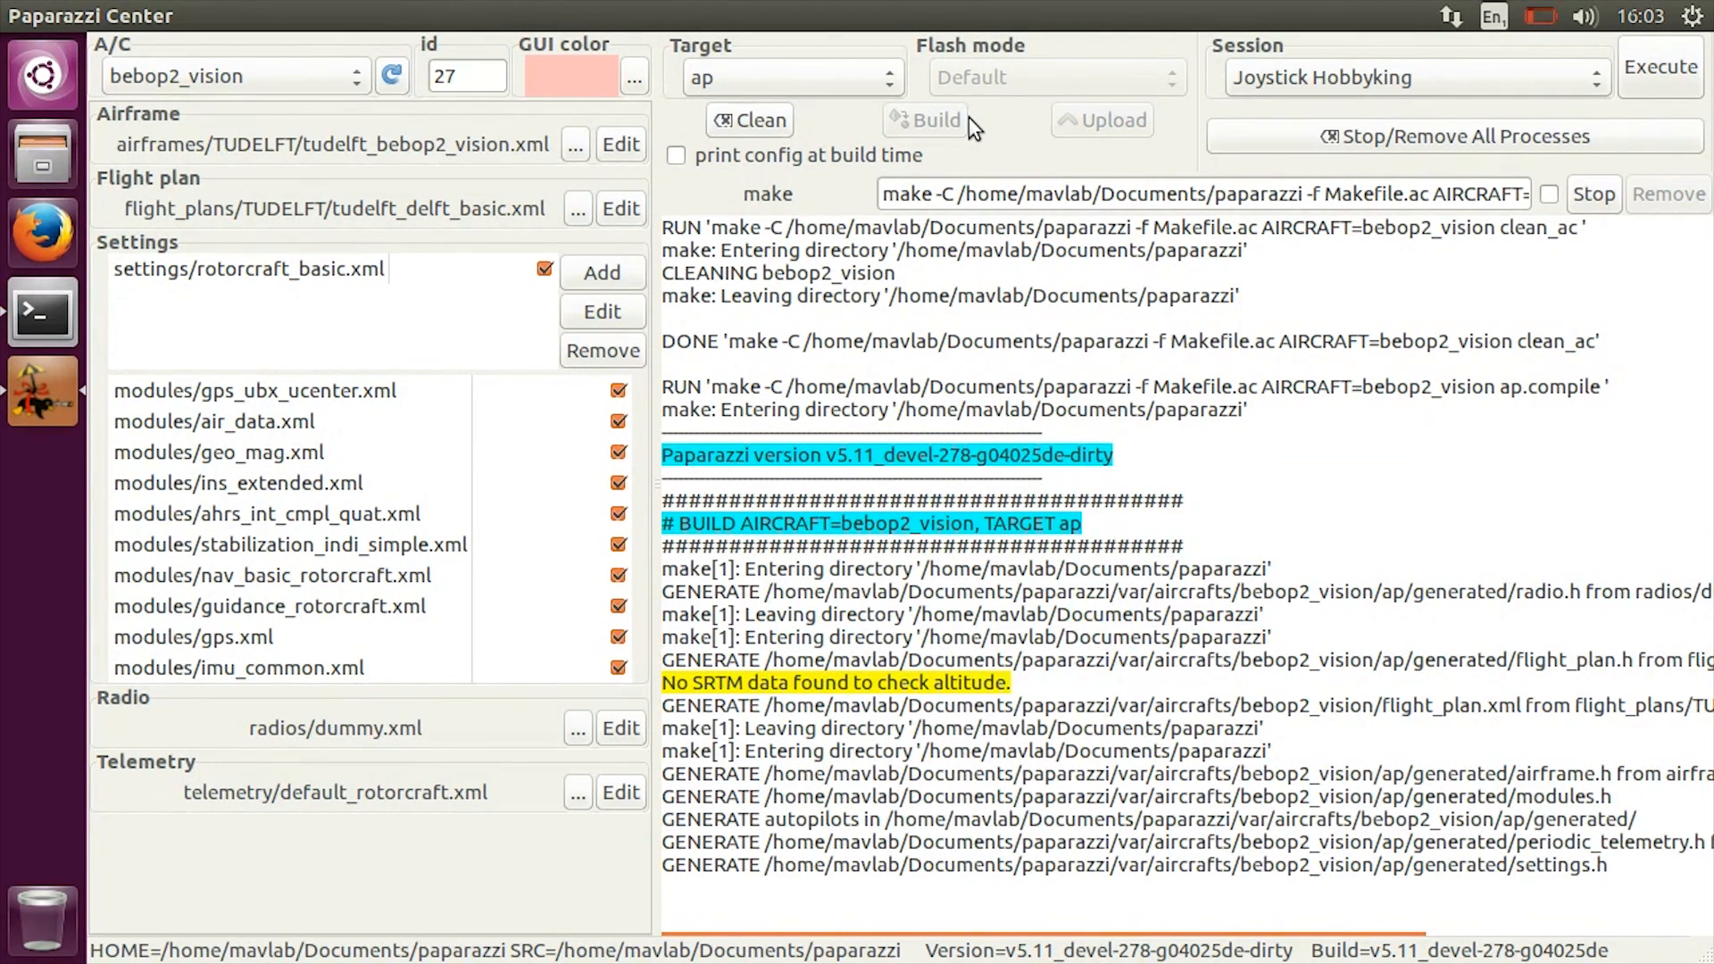
pyautogui.scroll(-3)
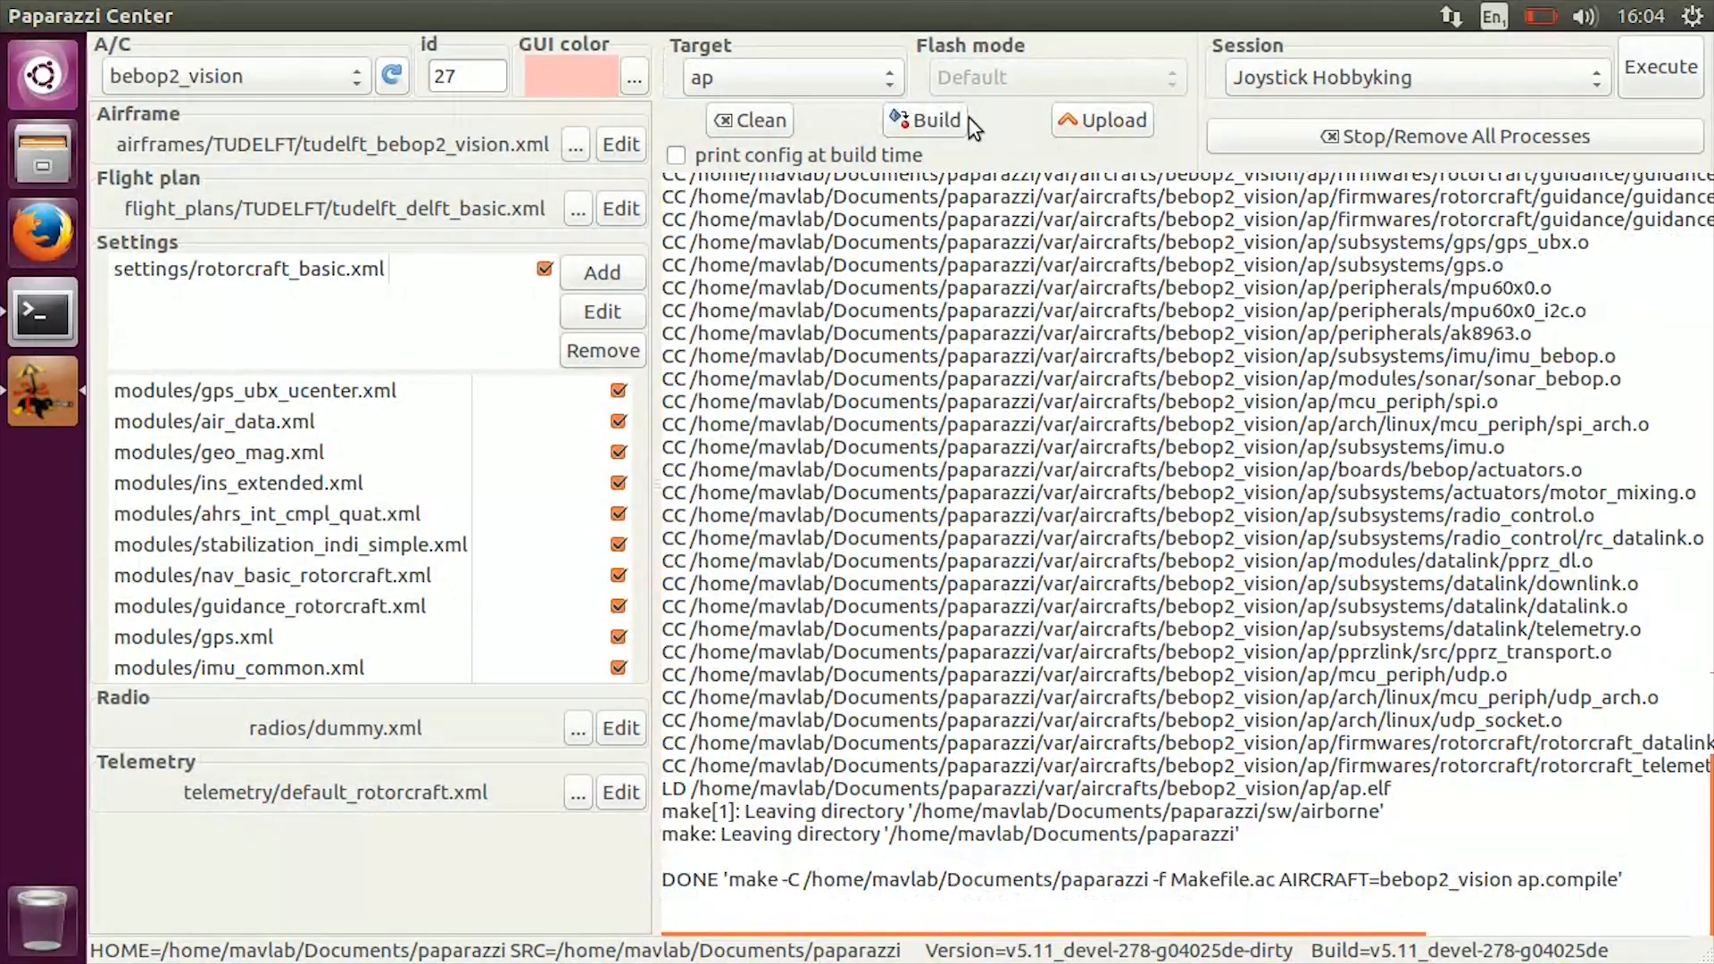
pyautogui.moveTo(1039, 131)
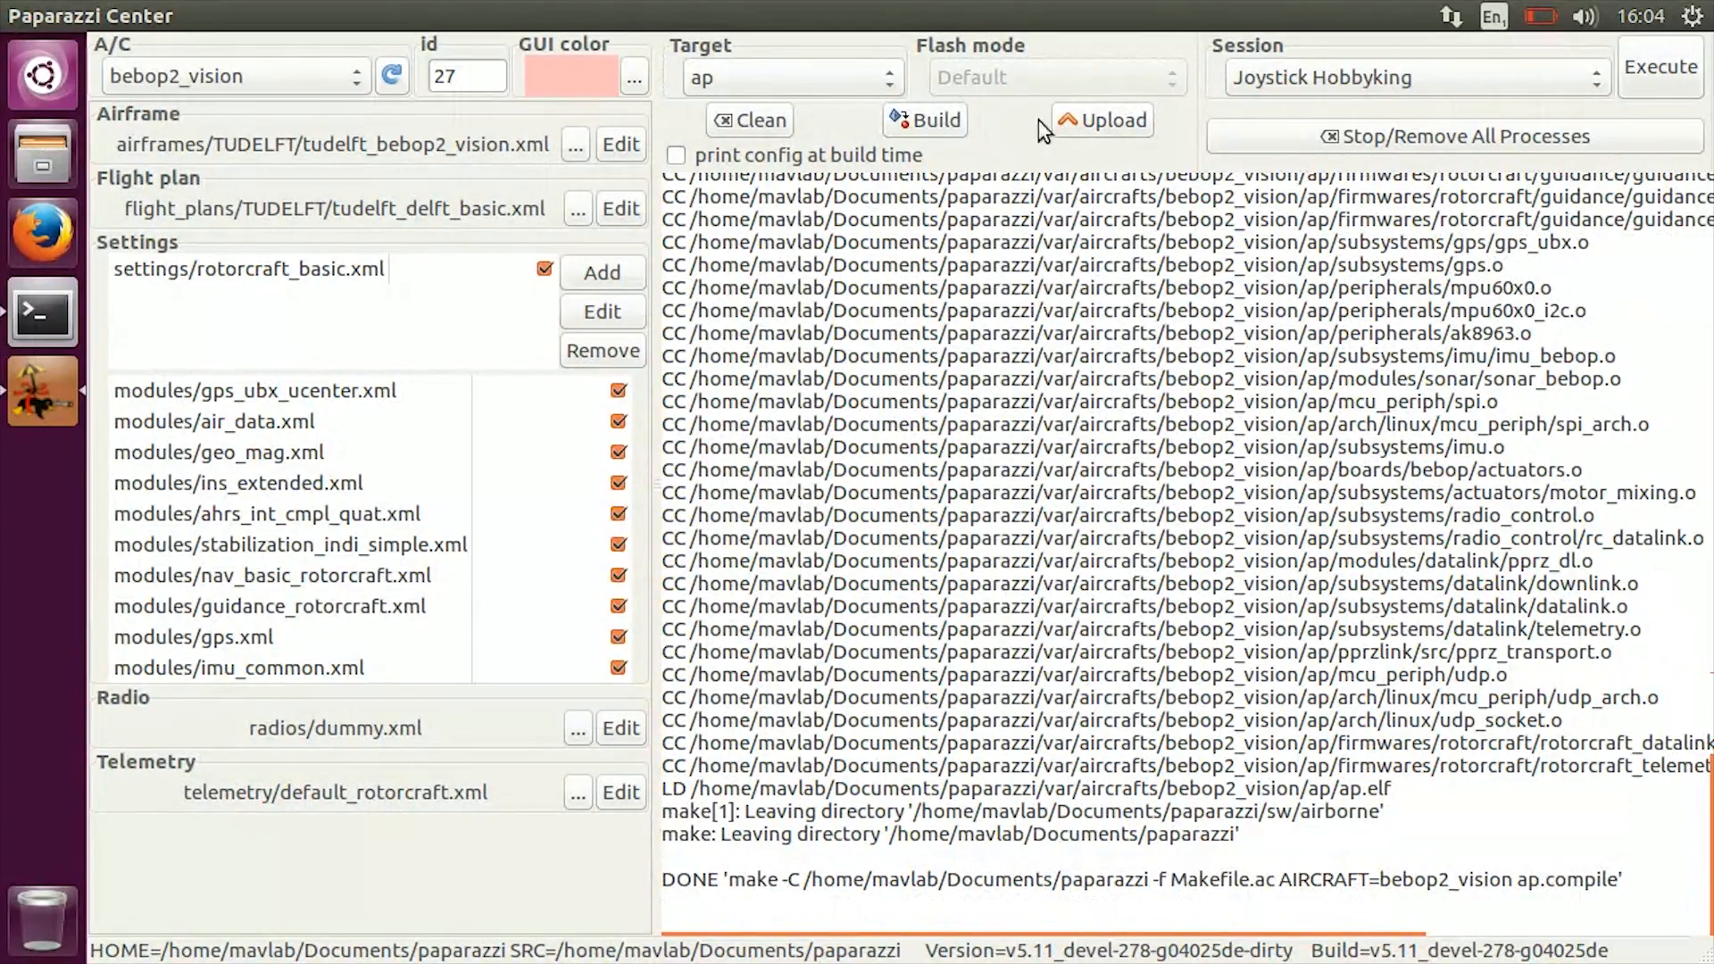
# - Upload the compiled ap autopilot to the Bebop until success is reported
pyautogui.click(1101, 120)
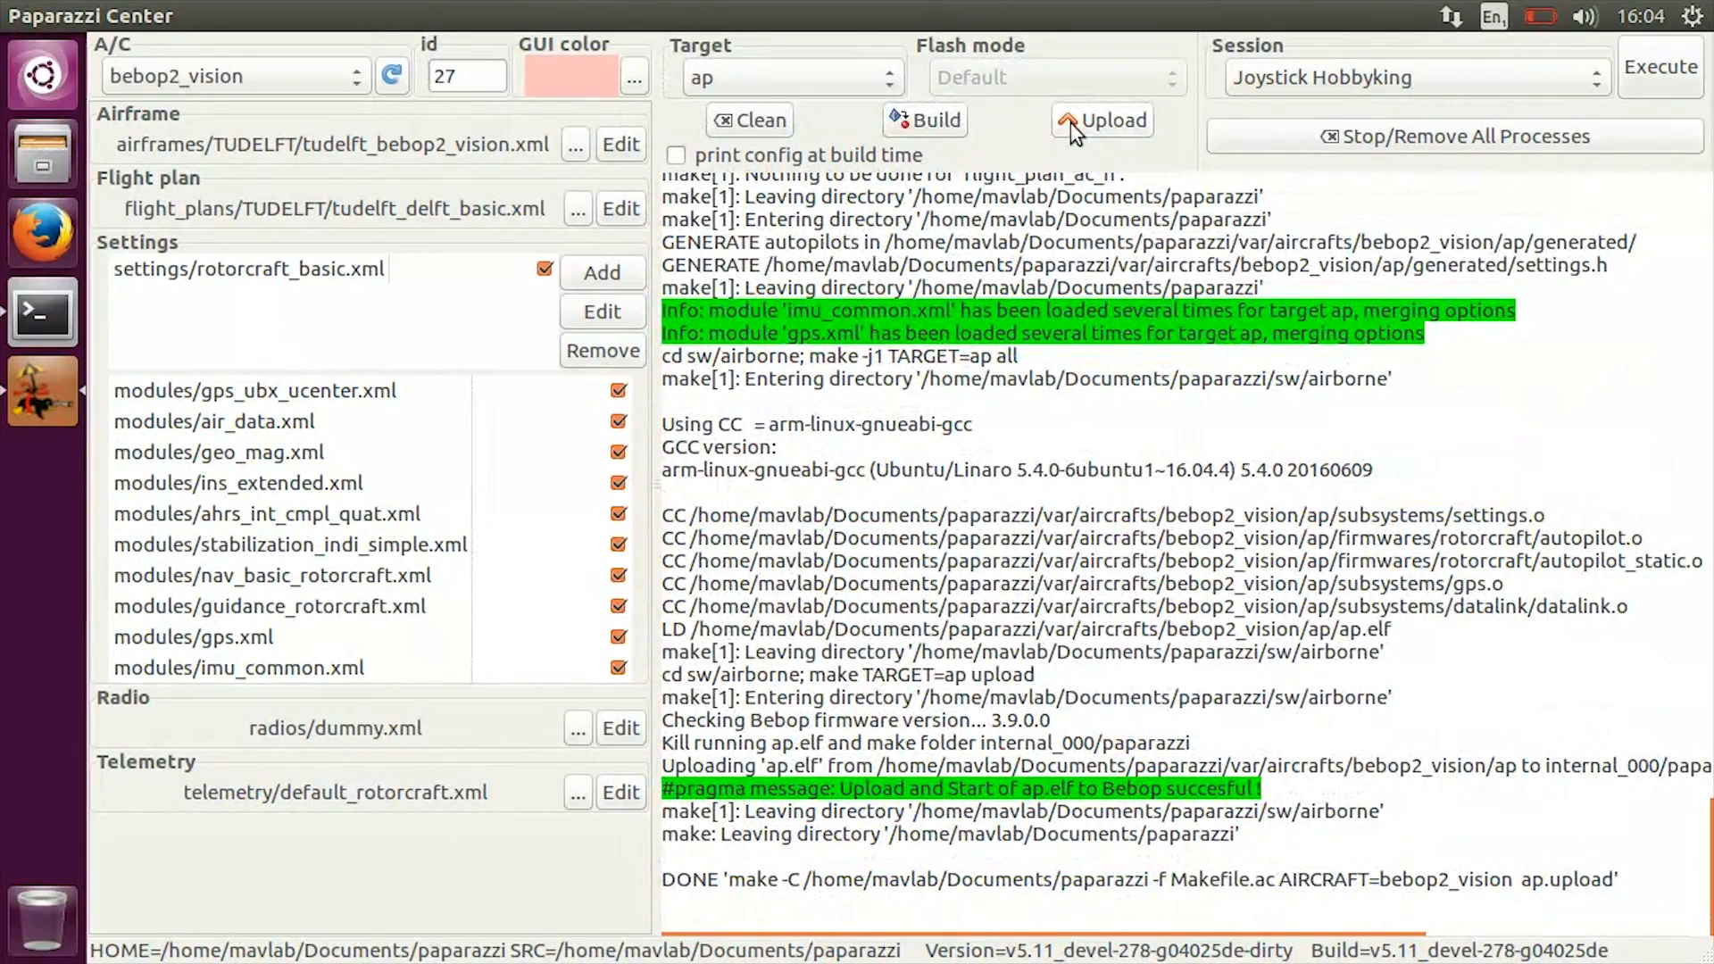
pyautogui.click(1411, 77)
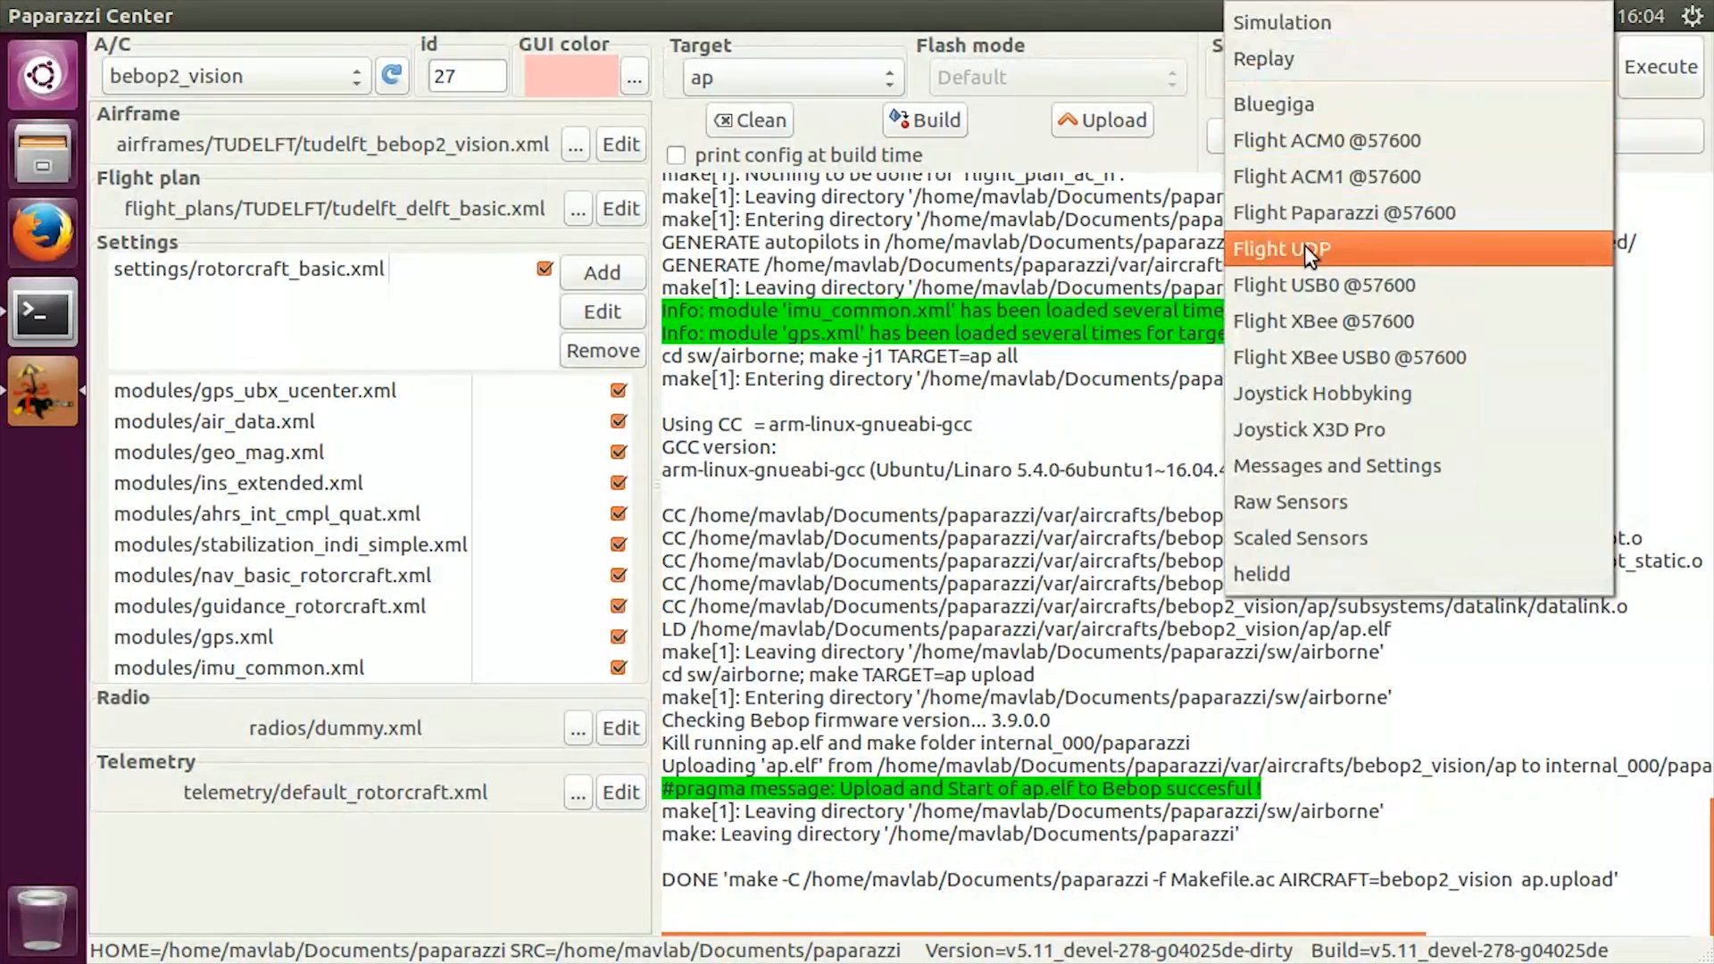
# - Choose the Flight UDP session to bring bebop2_vision live in the GCS
pyautogui.click(1281, 248)
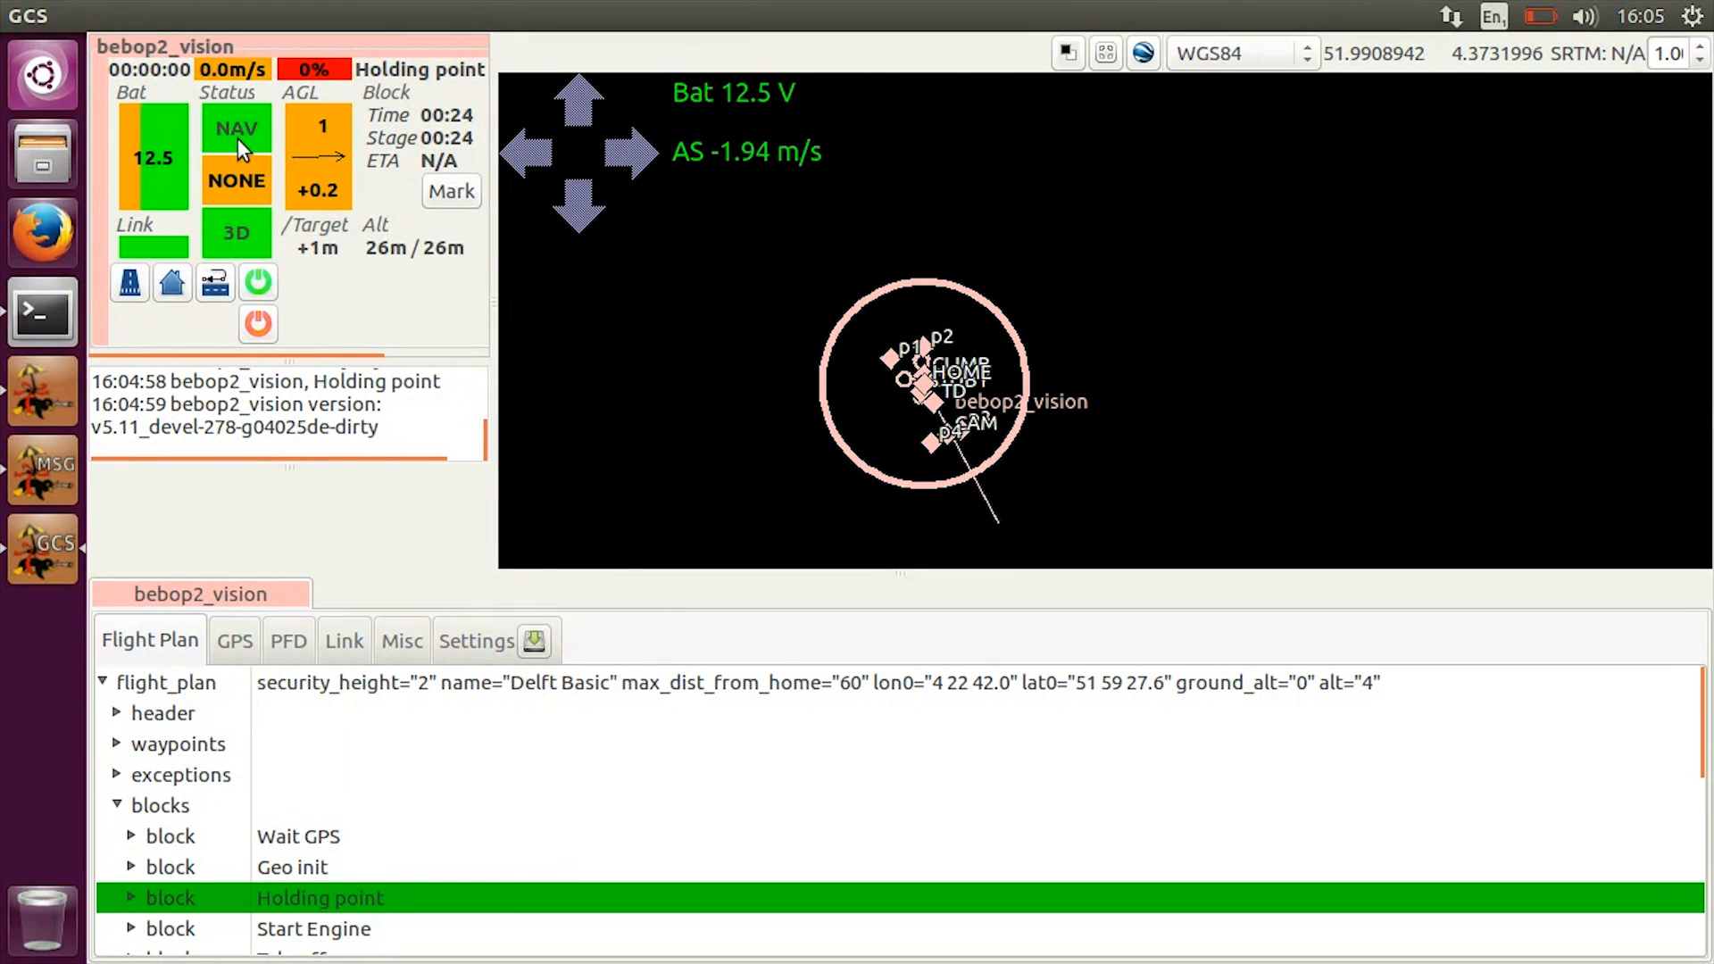
pyautogui.moveTo(252, 233)
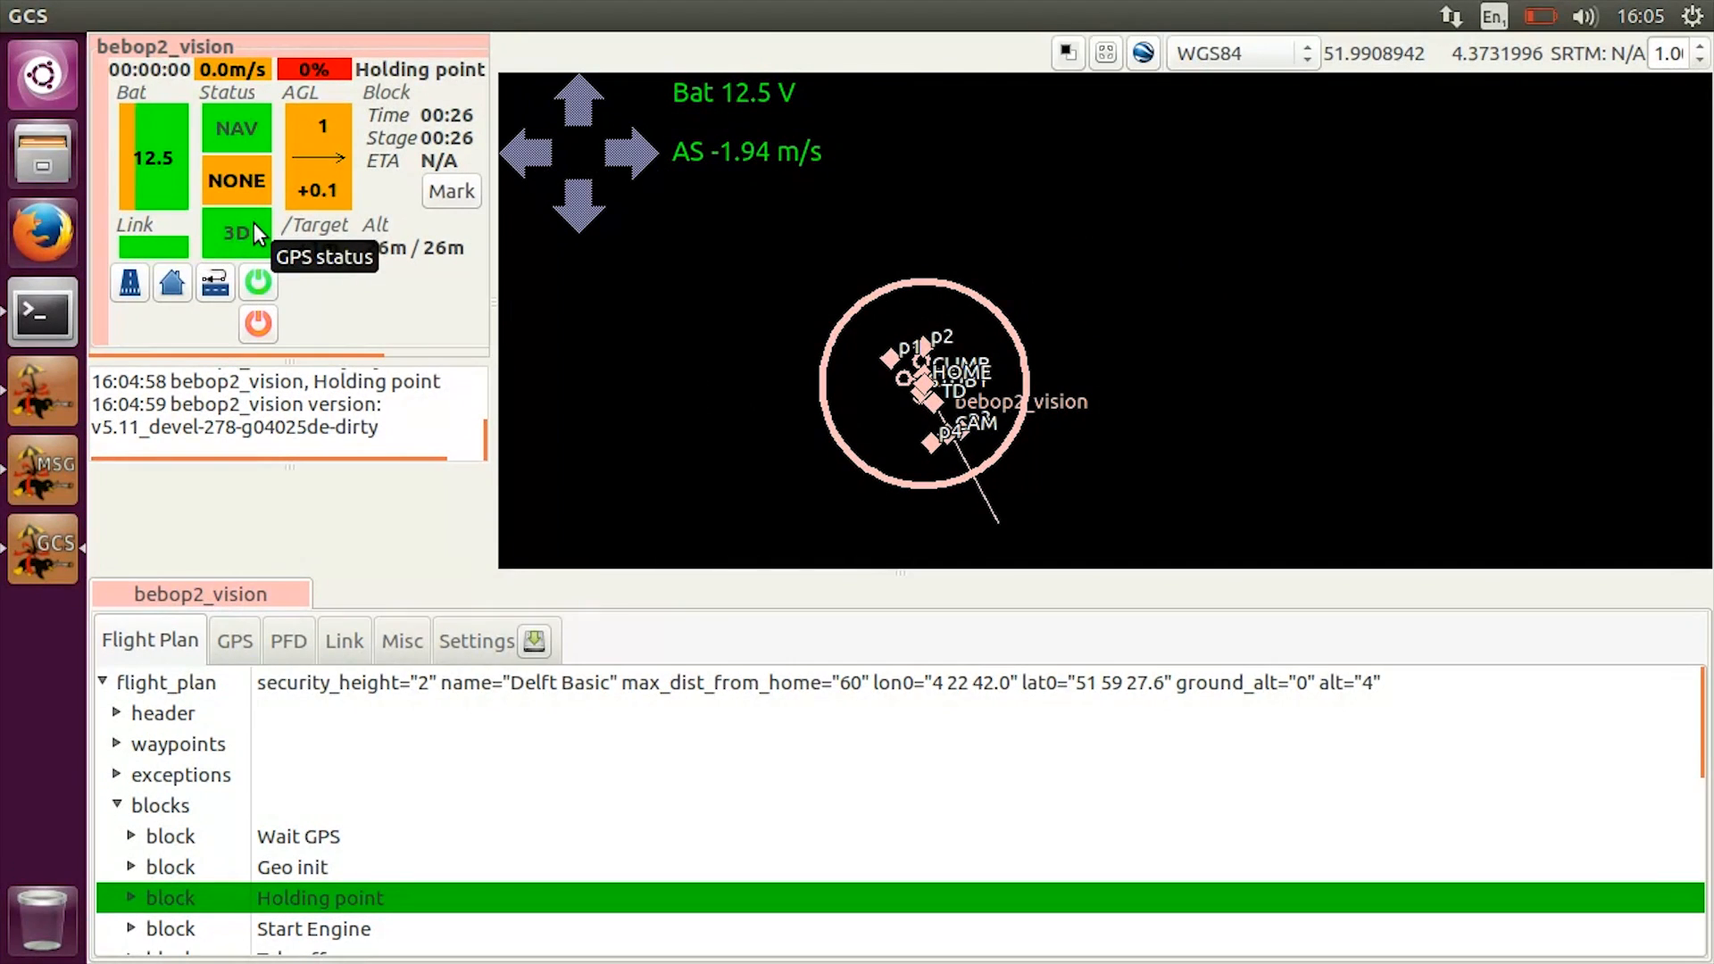
pyautogui.moveTo(668, 461)
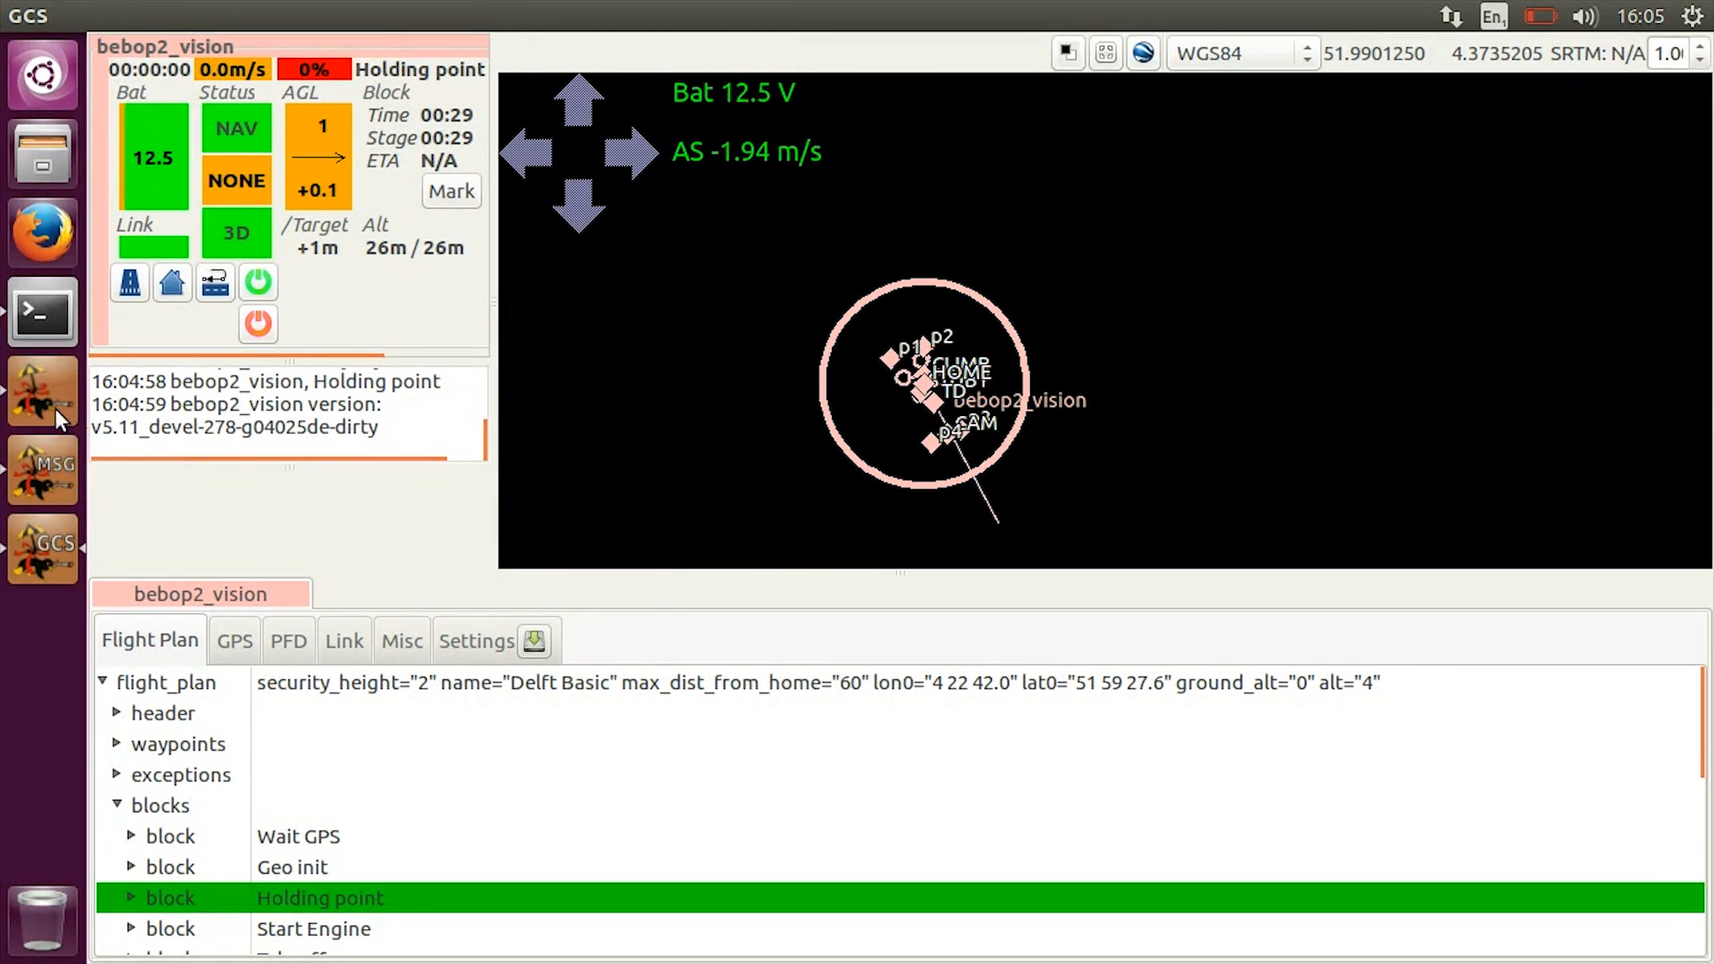
# - Review bebop2_vision in the GCS, then return to Paparazzi Center
pyautogui.click(287, 641)
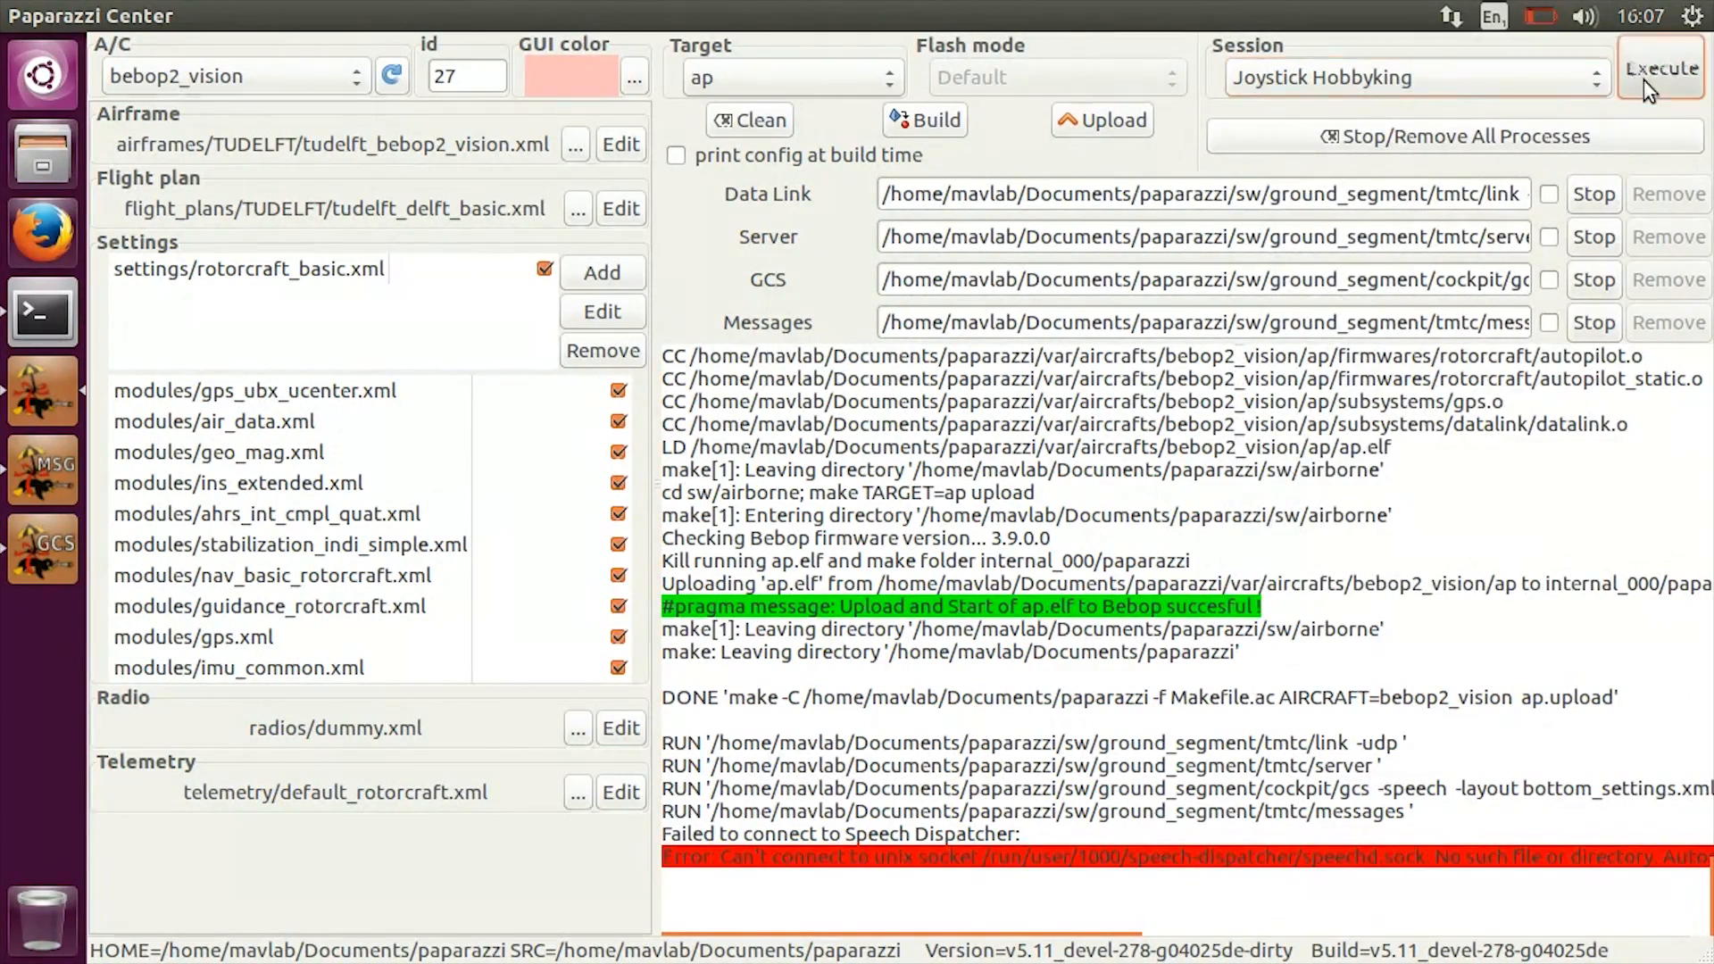
# - Execute the Joystick Hobbyking session and rerun the joystick process with -d 2
pyautogui.click(1660, 68)
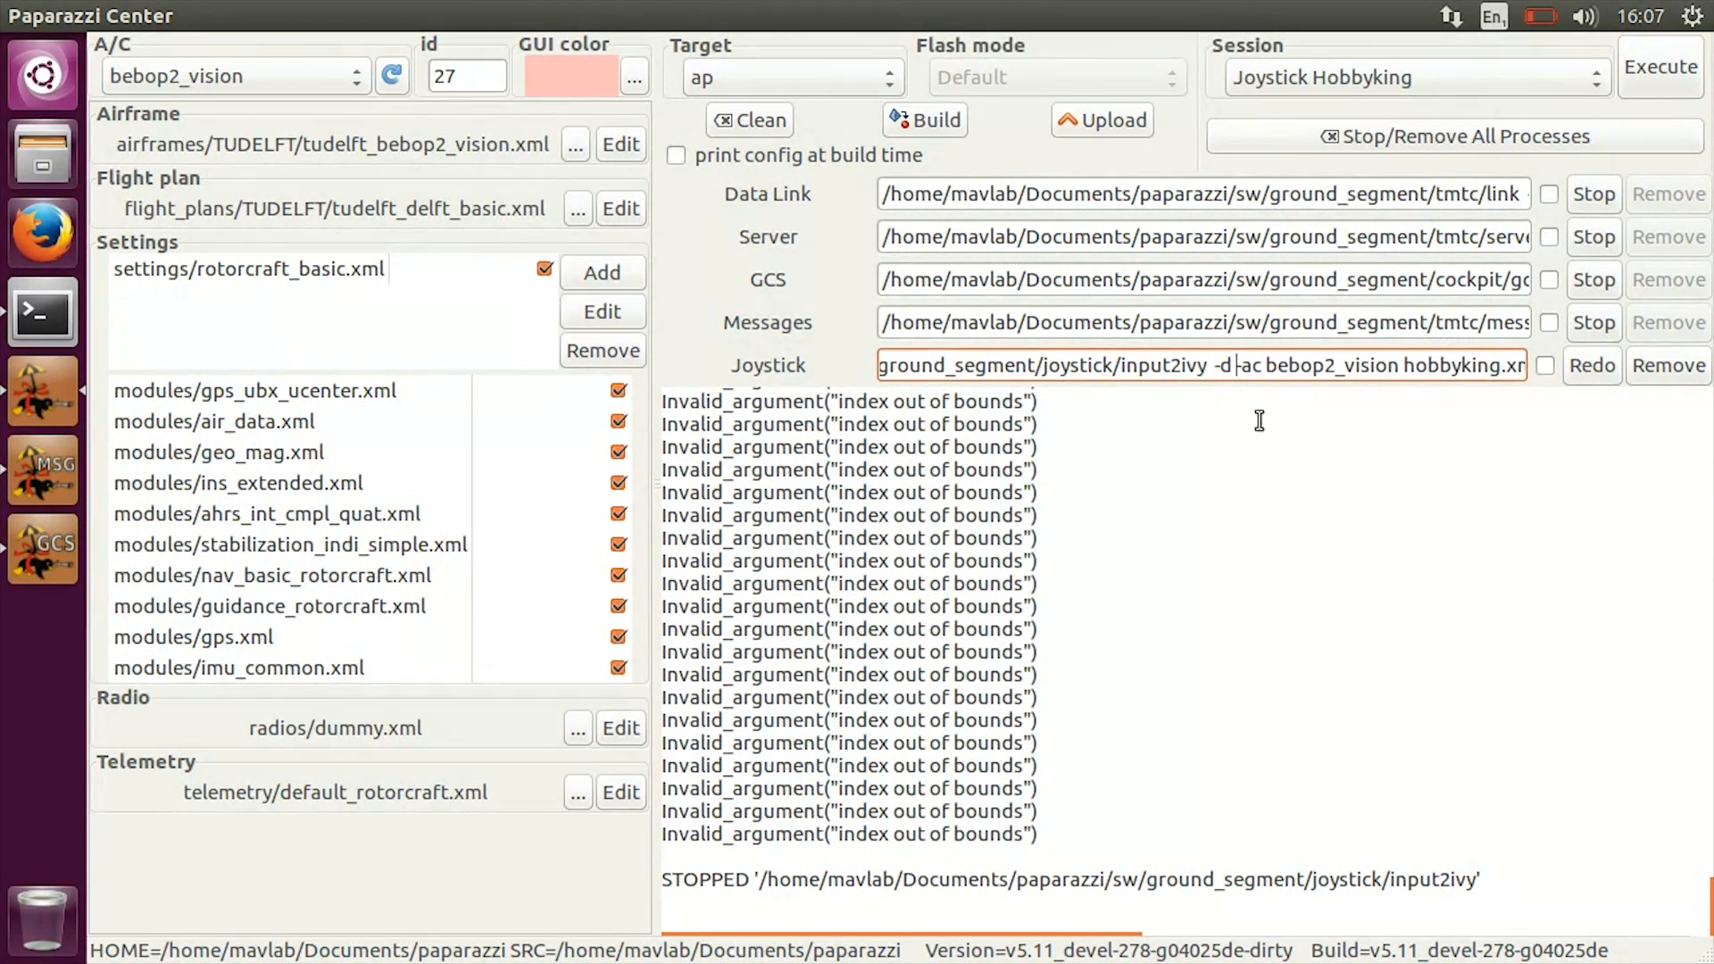
pyautogui.click(1592, 365)
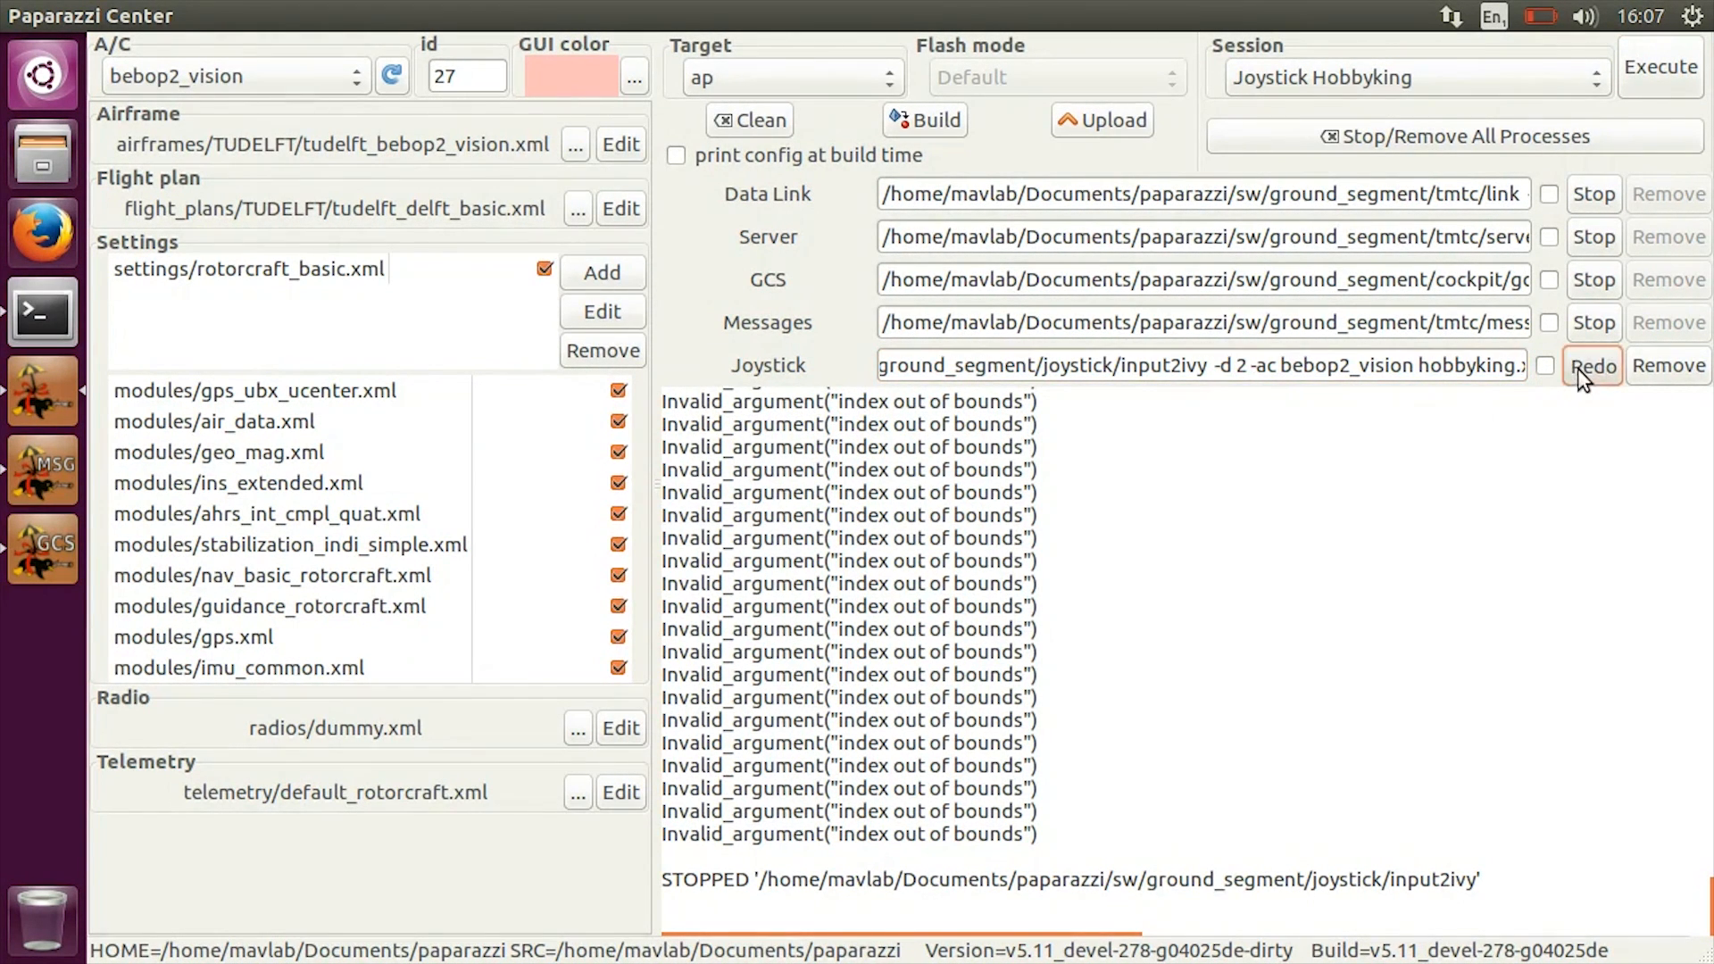